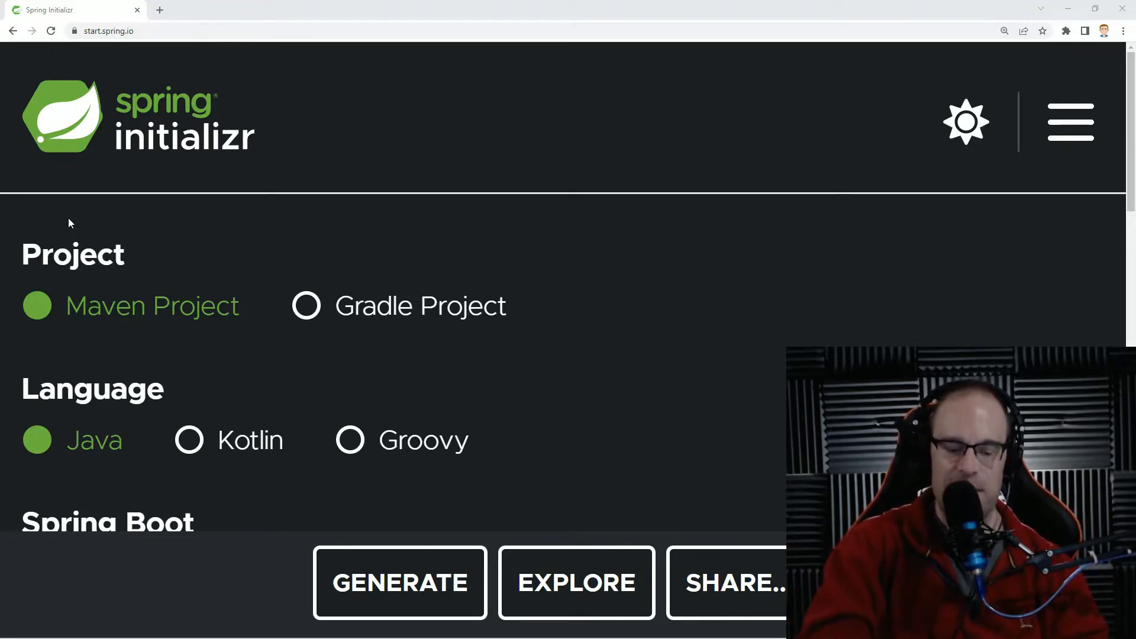
pyautogui.moveTo(529, 309)
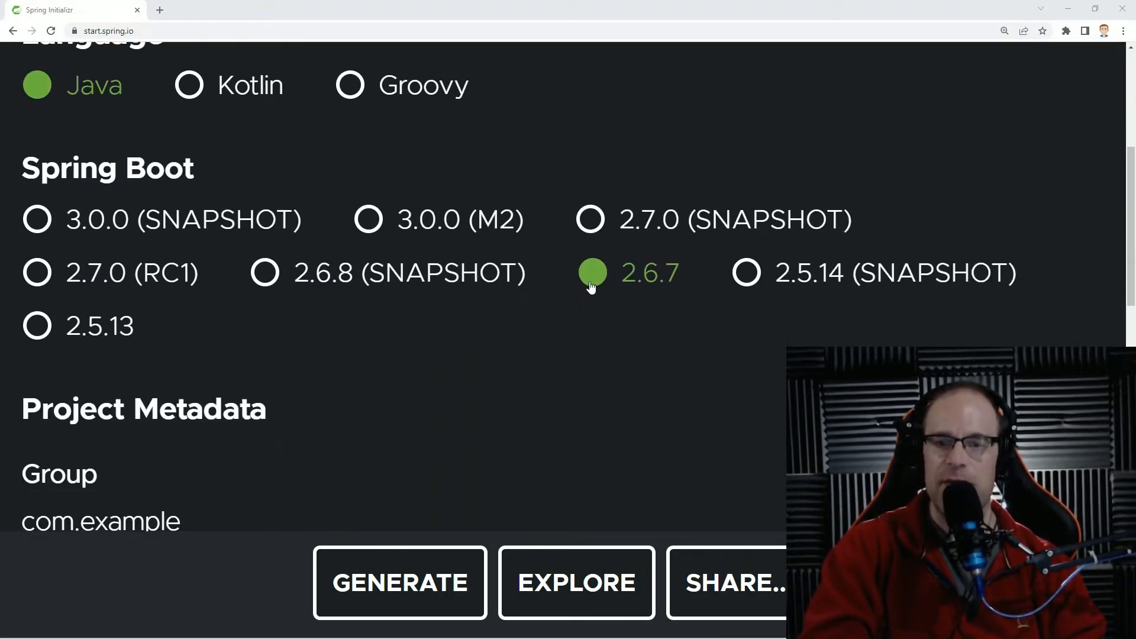
pyautogui.moveTo(572, 379)
pyautogui.write('com.wazooinc')
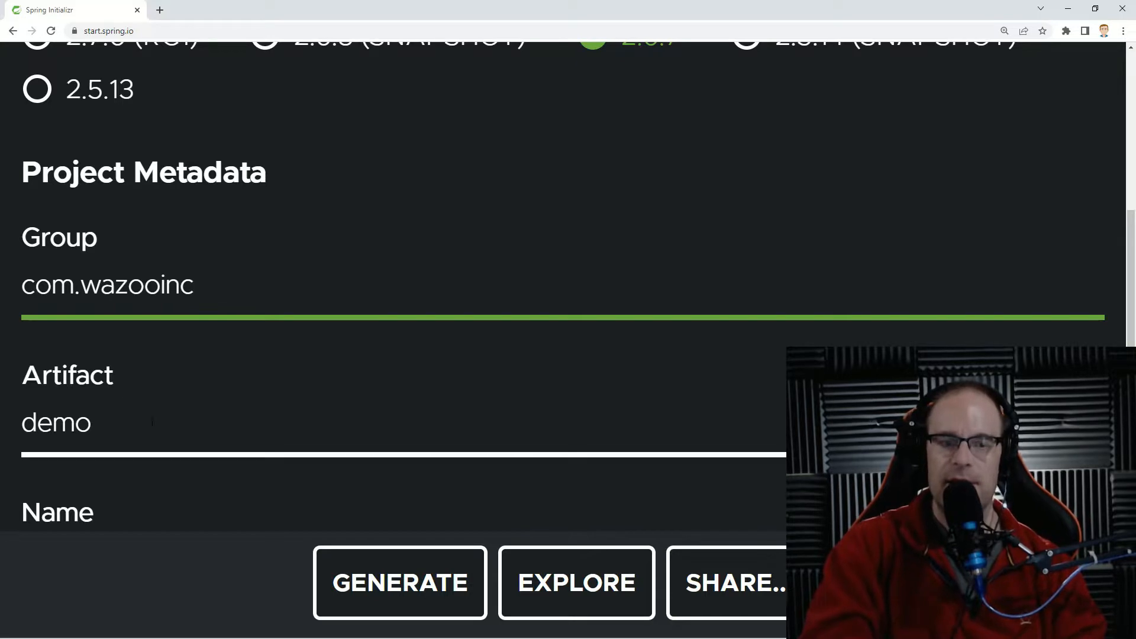
# - Set group com.wazooinc, artifact spring-boot-web-servers and Java 18 for the Maven project
pyautogui.write('spring-boot-')
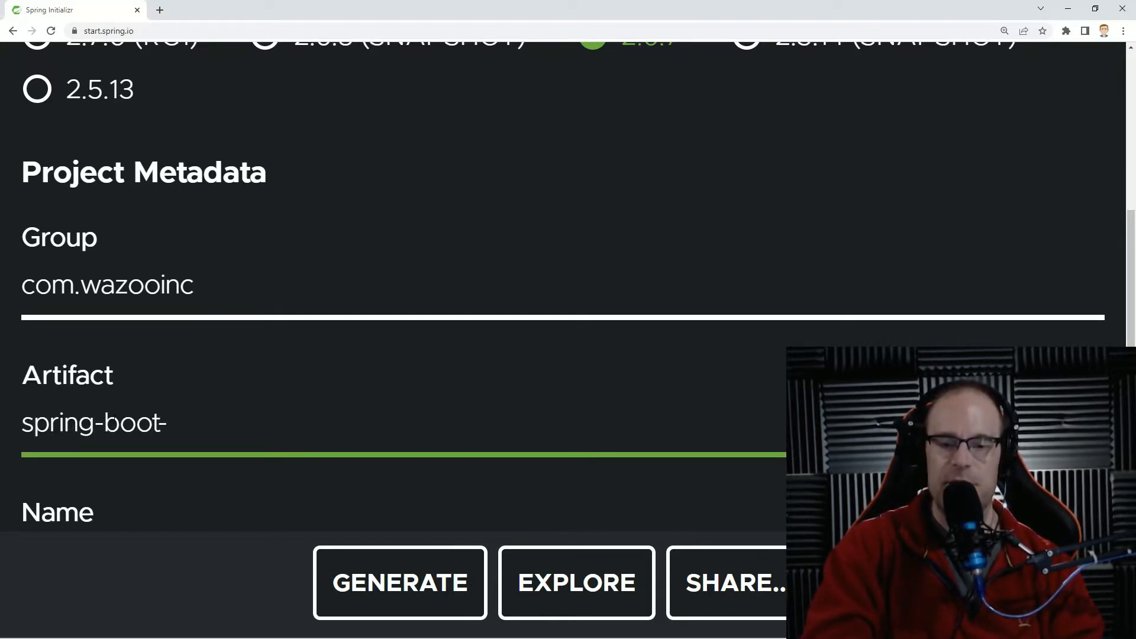
pyautogui.write('web-servers')
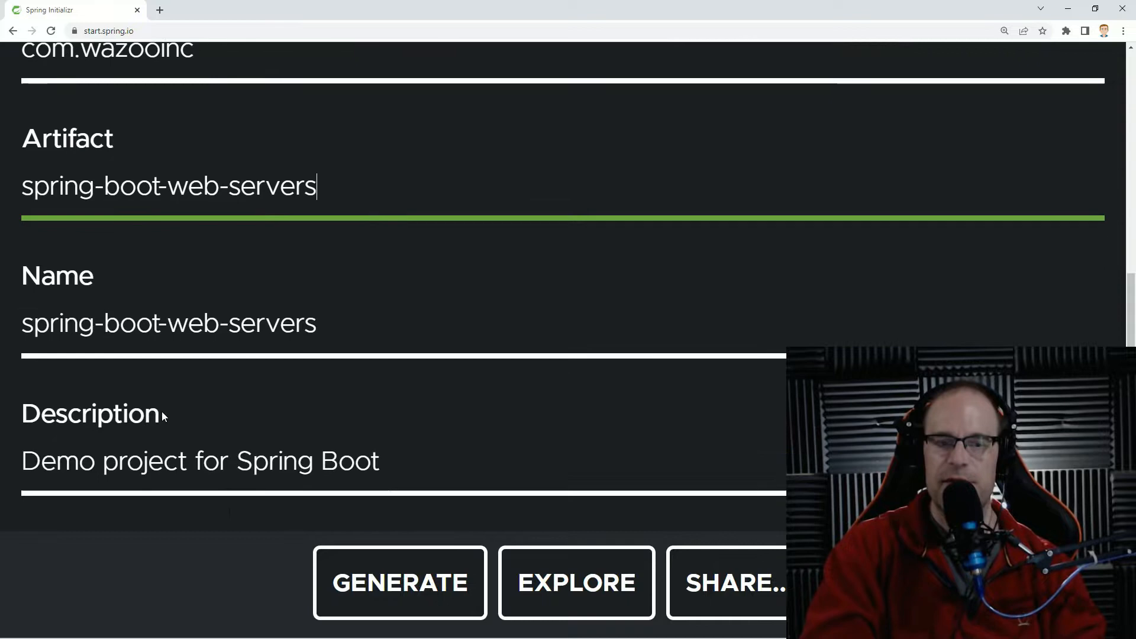
pyautogui.scroll(-3)
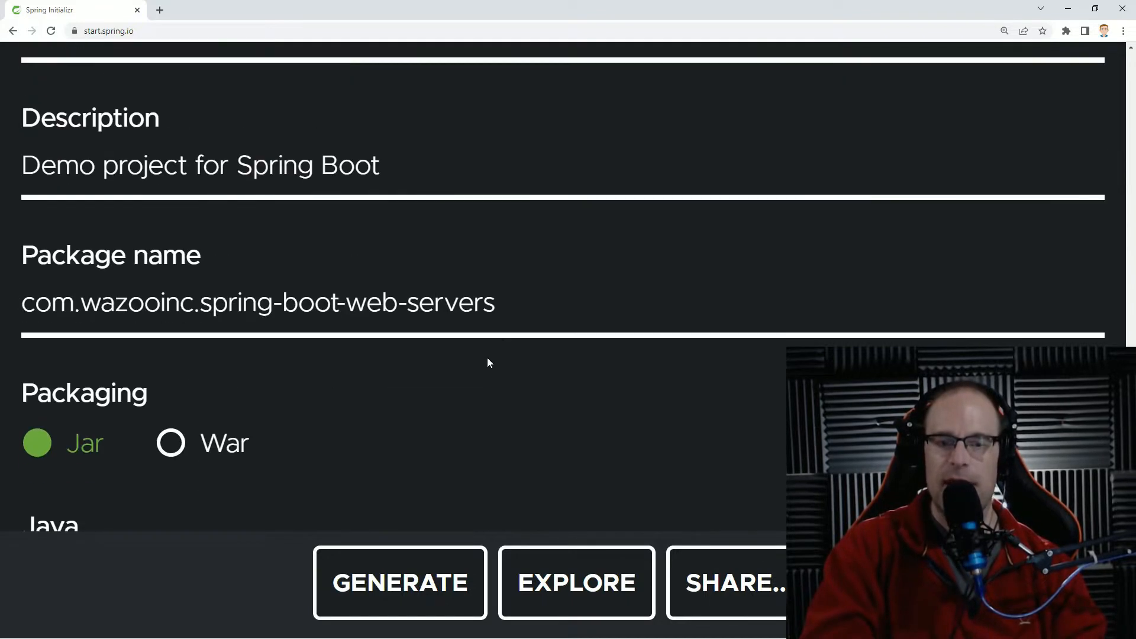
pyautogui.scroll(-3)
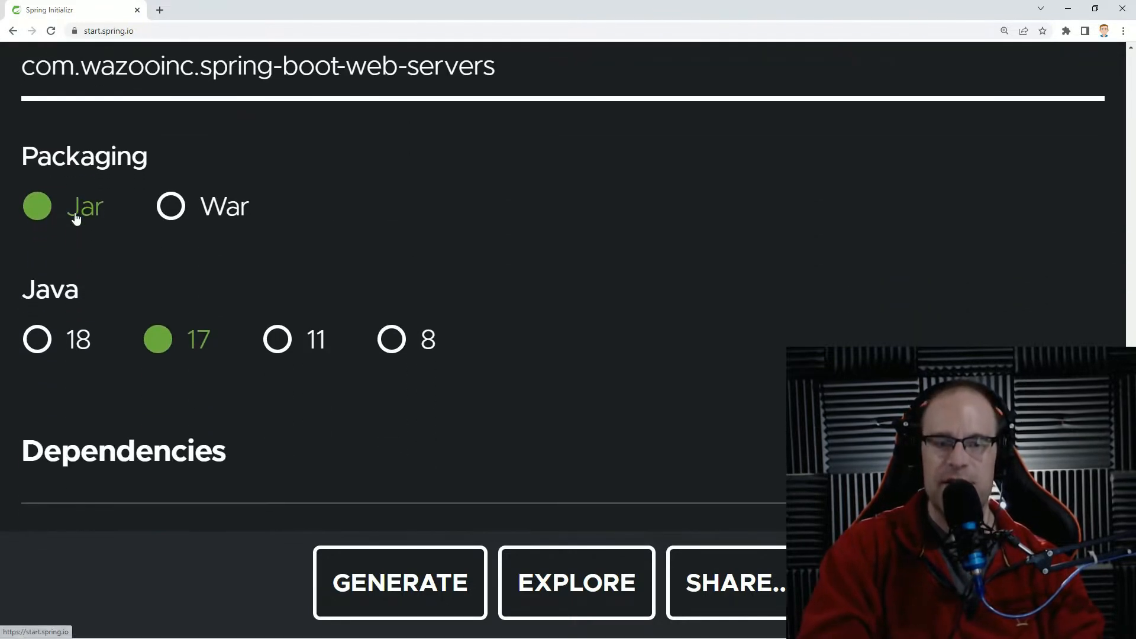
pyautogui.click(36, 339)
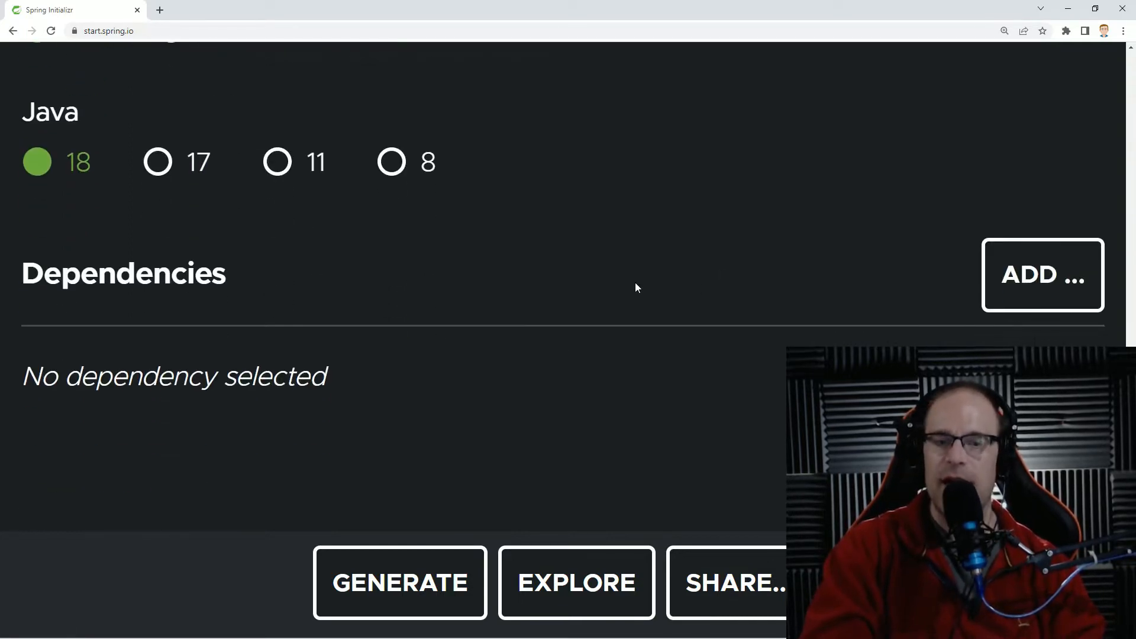
# - Add Spring Boot DevTools and Spring Web, then generate the spring-boot-web-servers project
pyautogui.click(1042, 274)
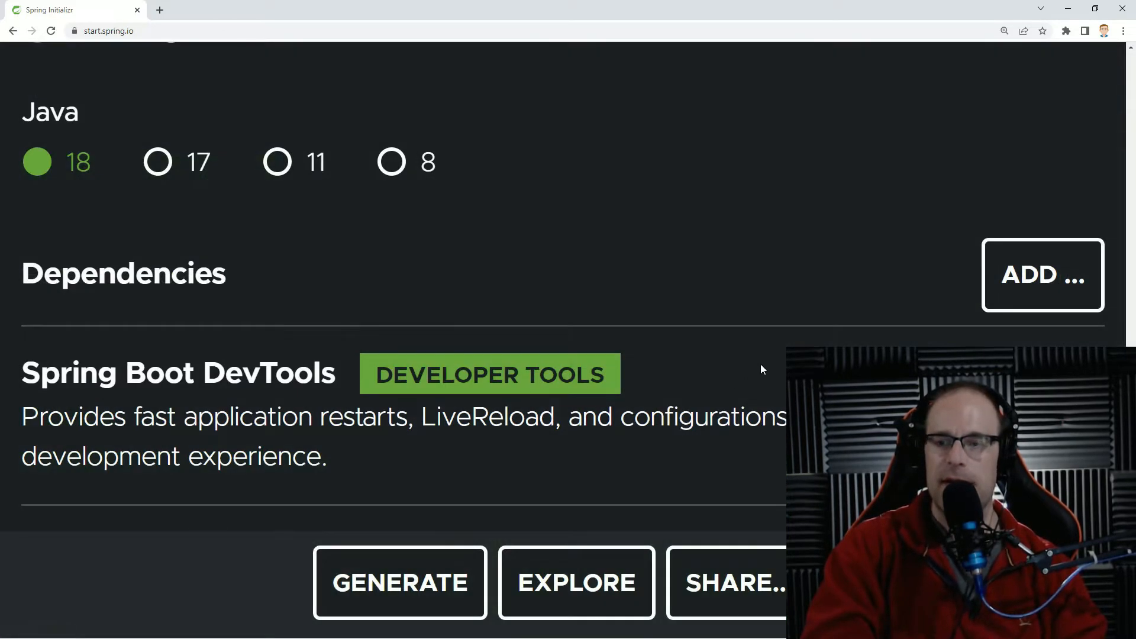
pyautogui.click(400, 582)
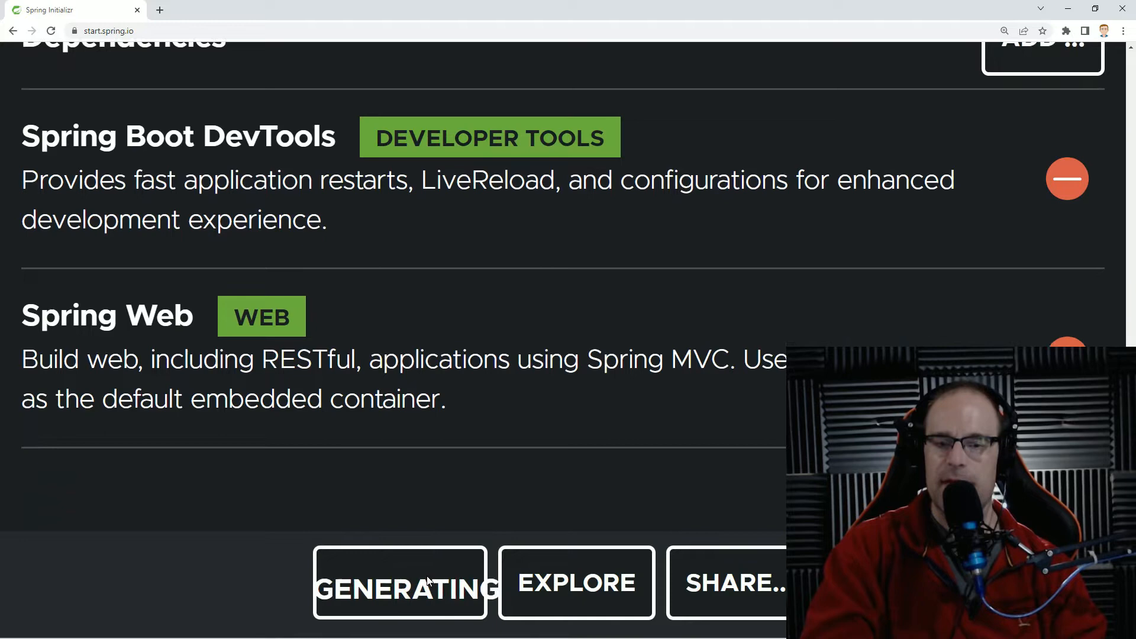
pyautogui.click(400, 584)
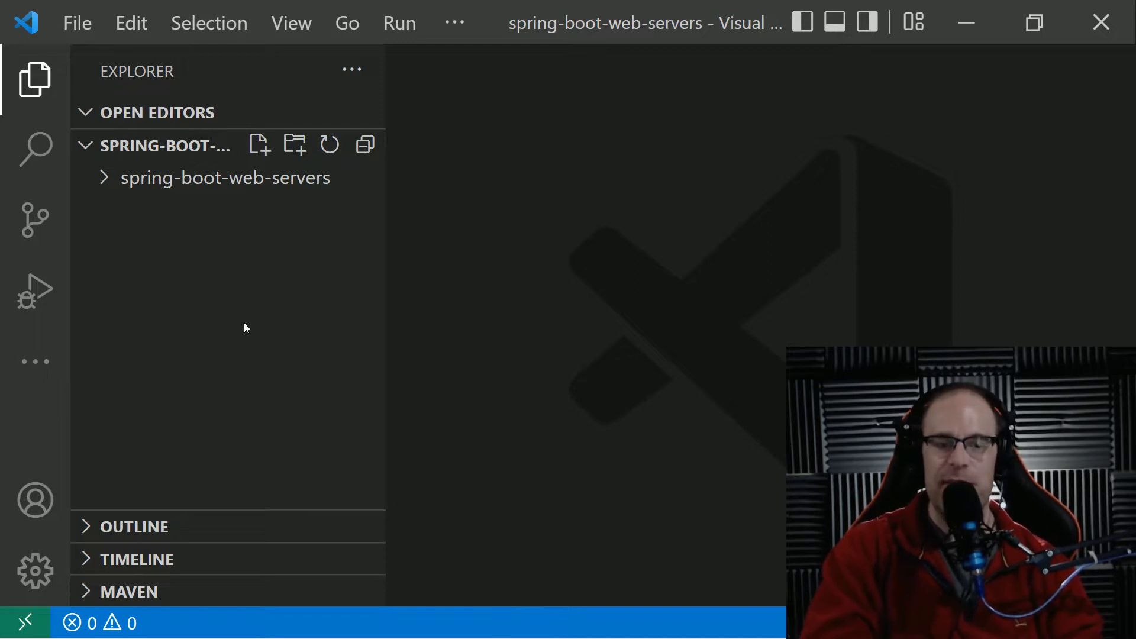
pyautogui.moveTo(240, 346)
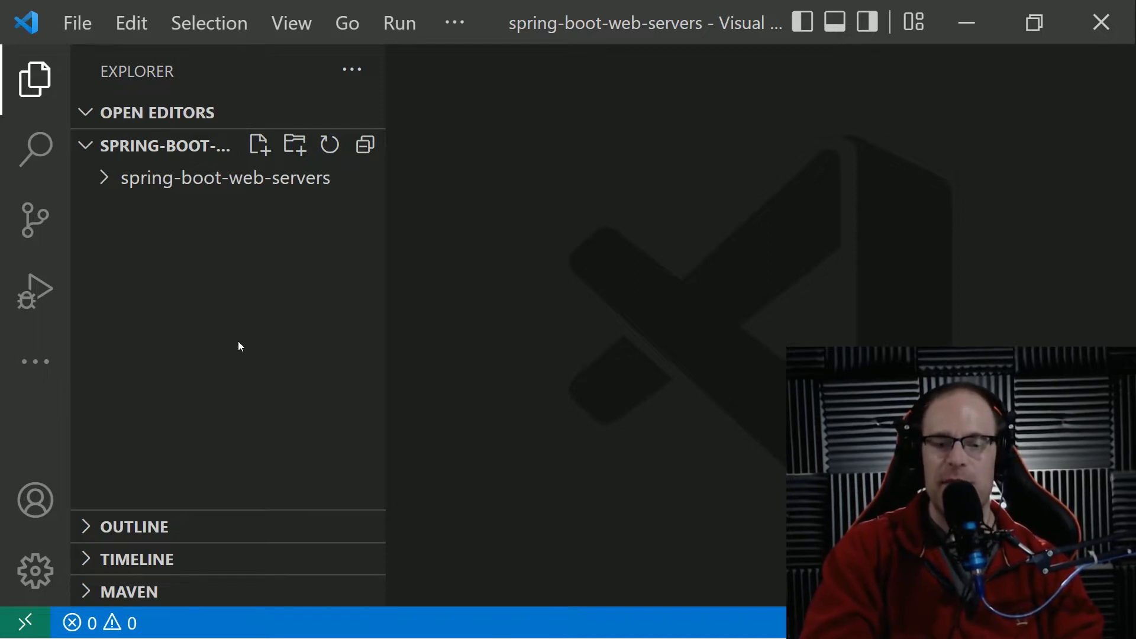
# - Expand the spring-boot-web-servers folder and run the app from the Spring Boot Dashboard
pyautogui.click(225, 178)
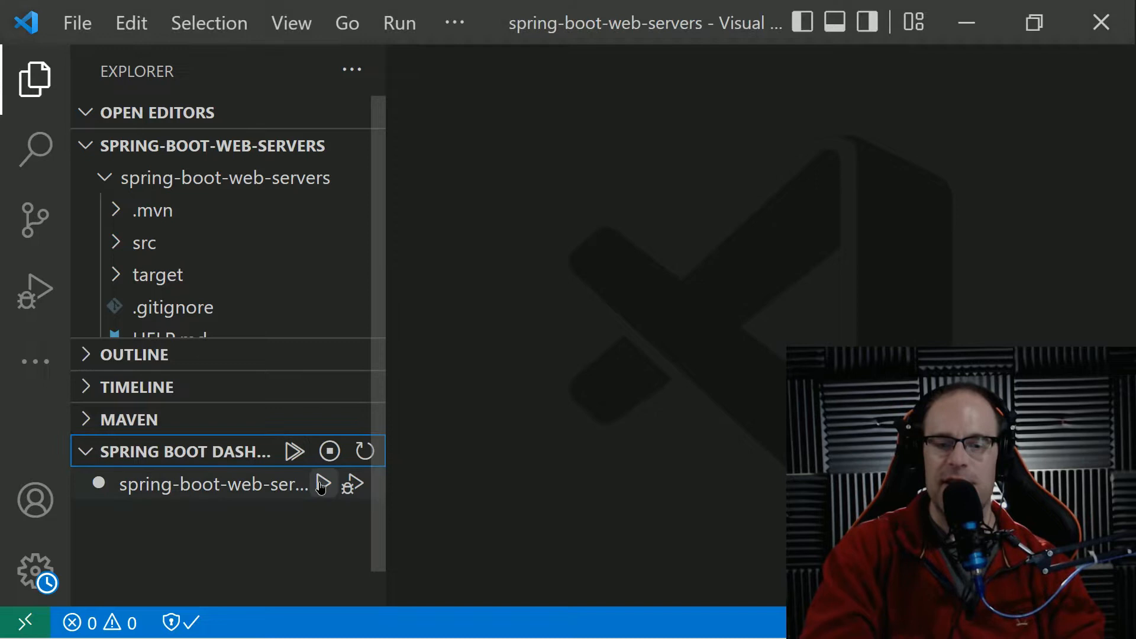
pyautogui.click(323, 484)
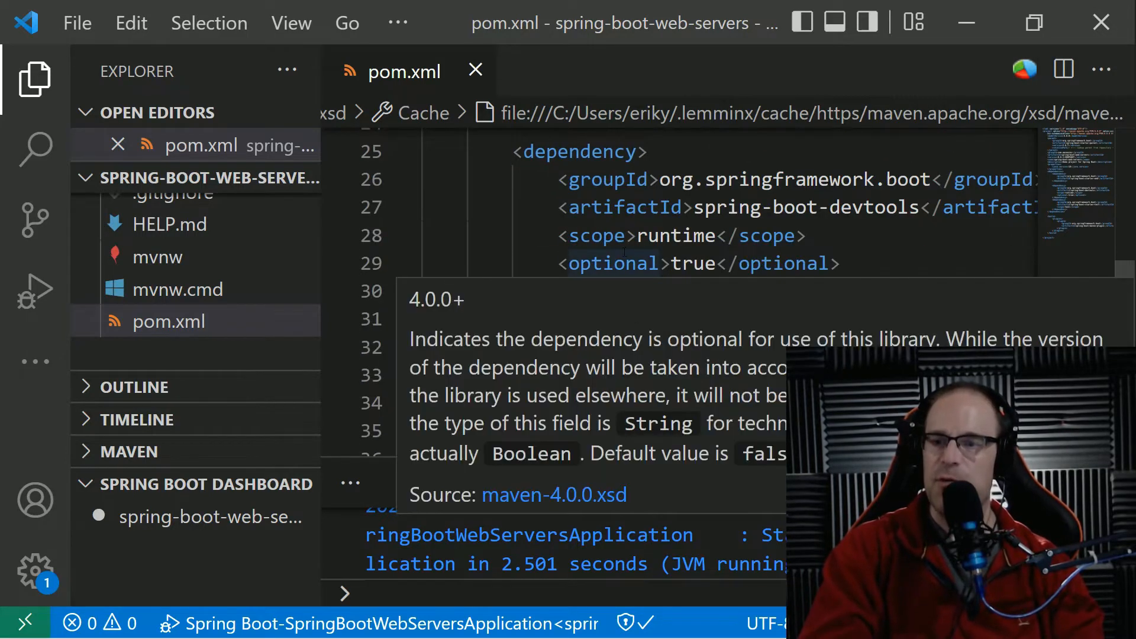
# - Leave a blank line after spring-boot-starter-test in pom.xml and save the file
pyautogui.scroll(-3)
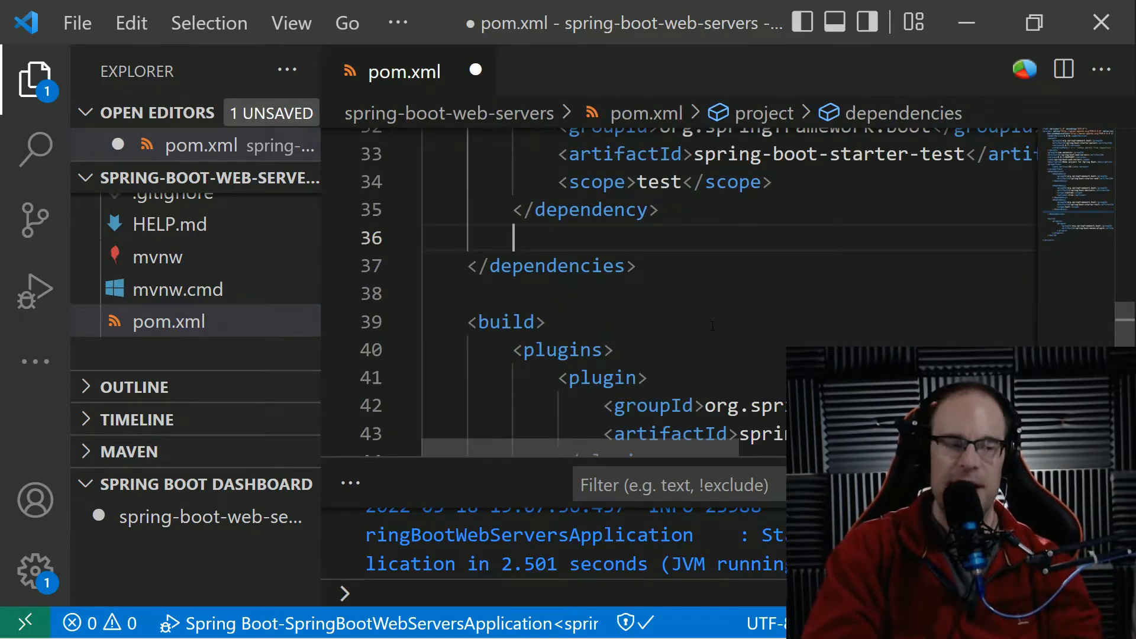
pyautogui.press('ctrl+s')
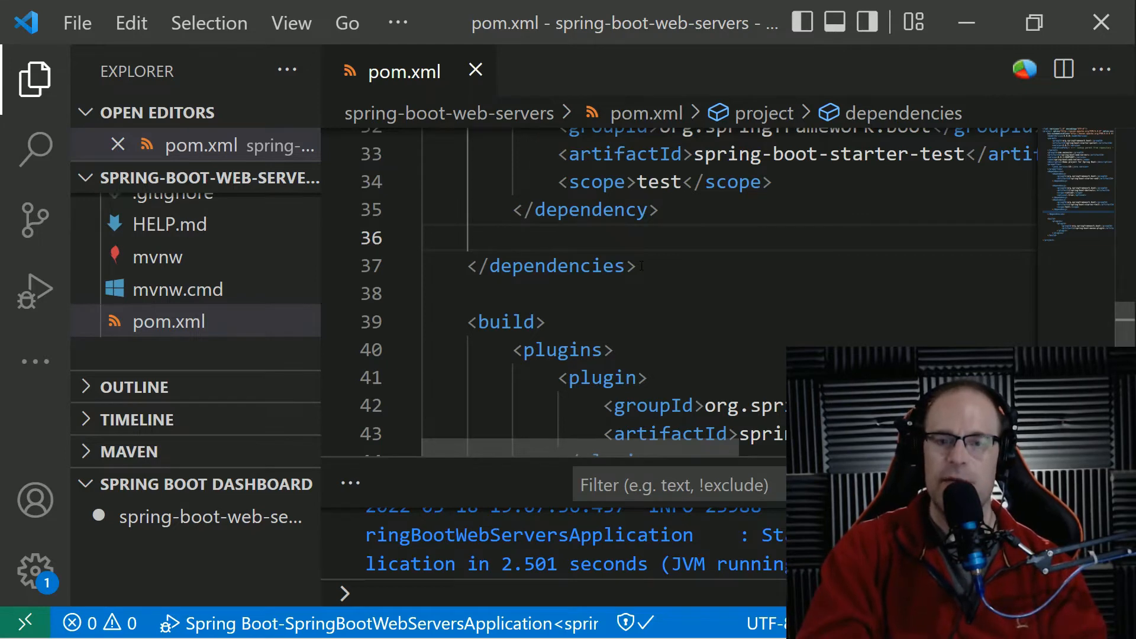
# - Add a spring-boot-starter-jetty dependency with groupId org.springframework.boot to pom.xml
pyautogui.write('<')
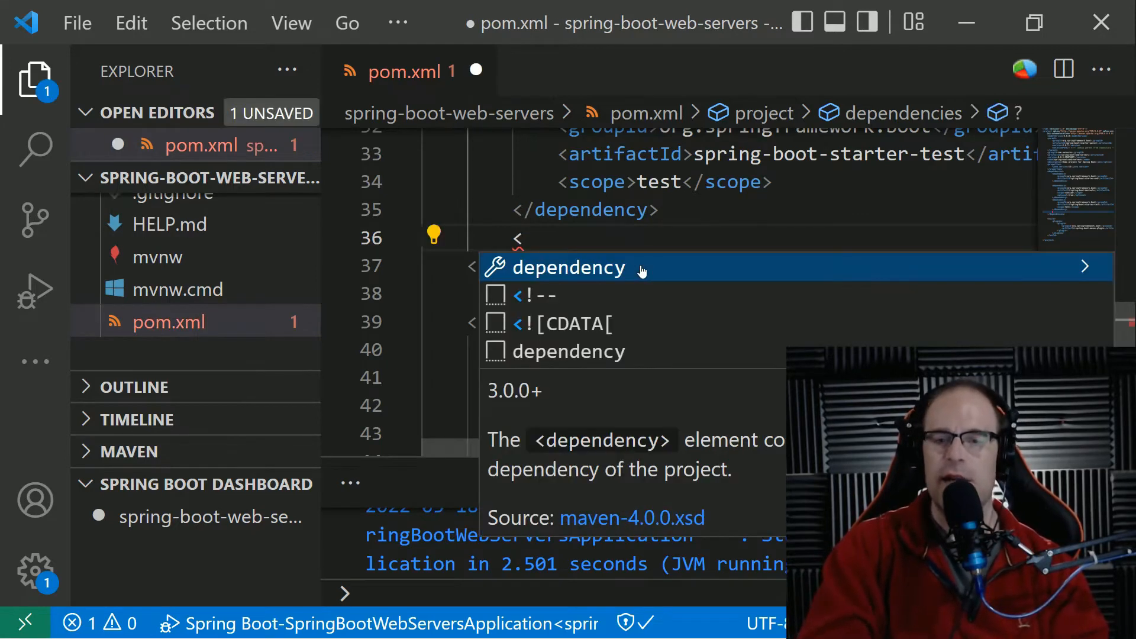
pyautogui.write('dependency>')
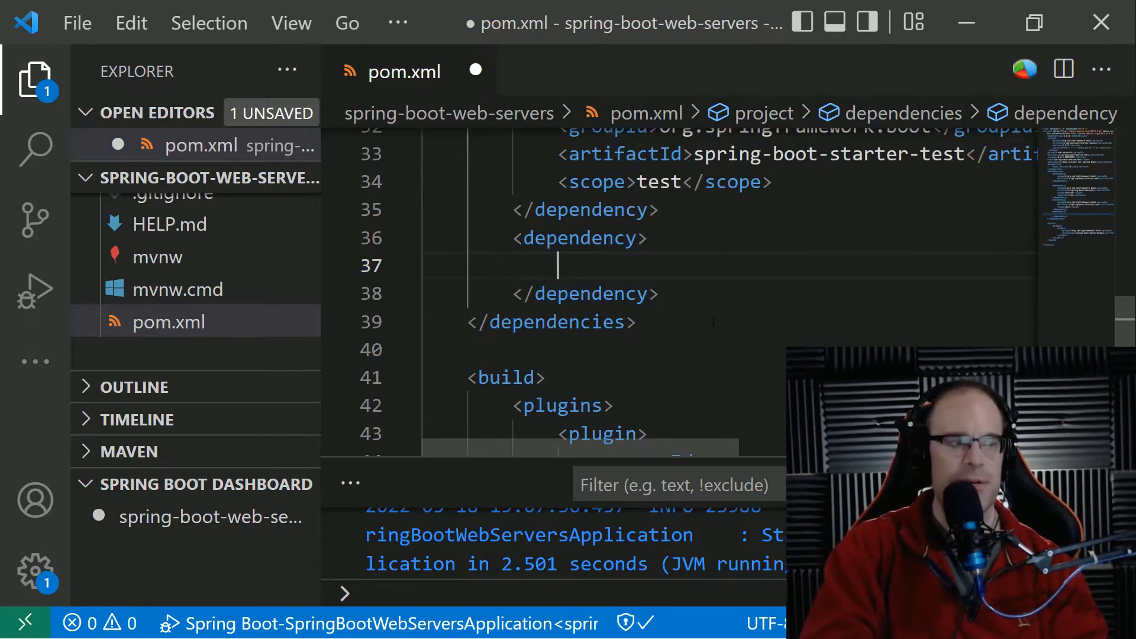
pyautogui.write('<groupId></groupId>')
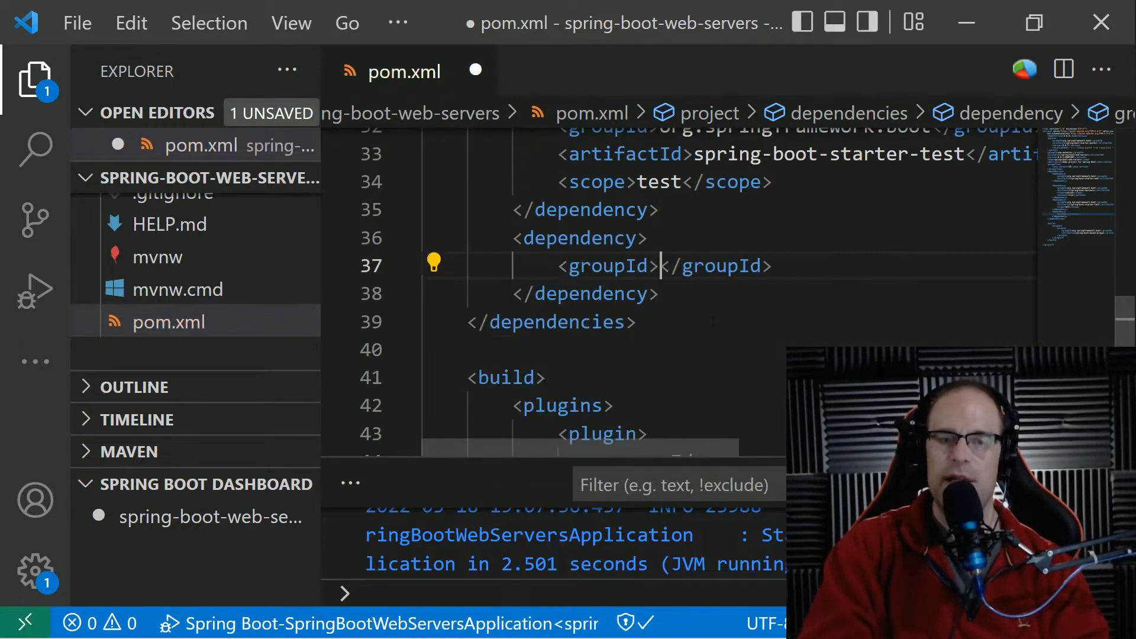
pyautogui.write('org.sprin')
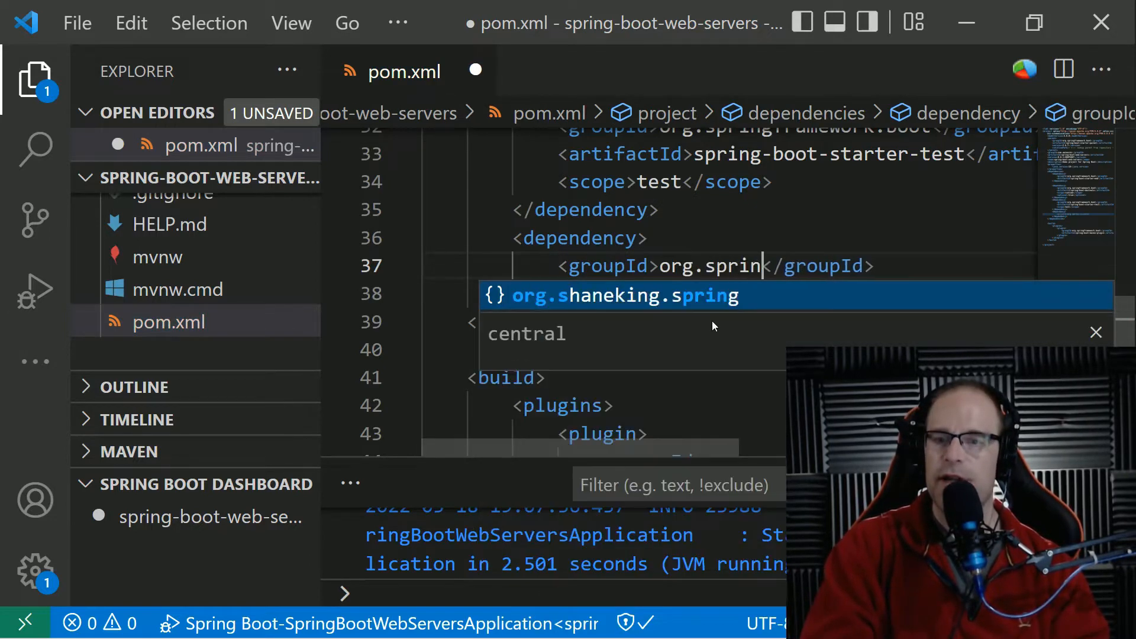
pyautogui.write('framework.boot')
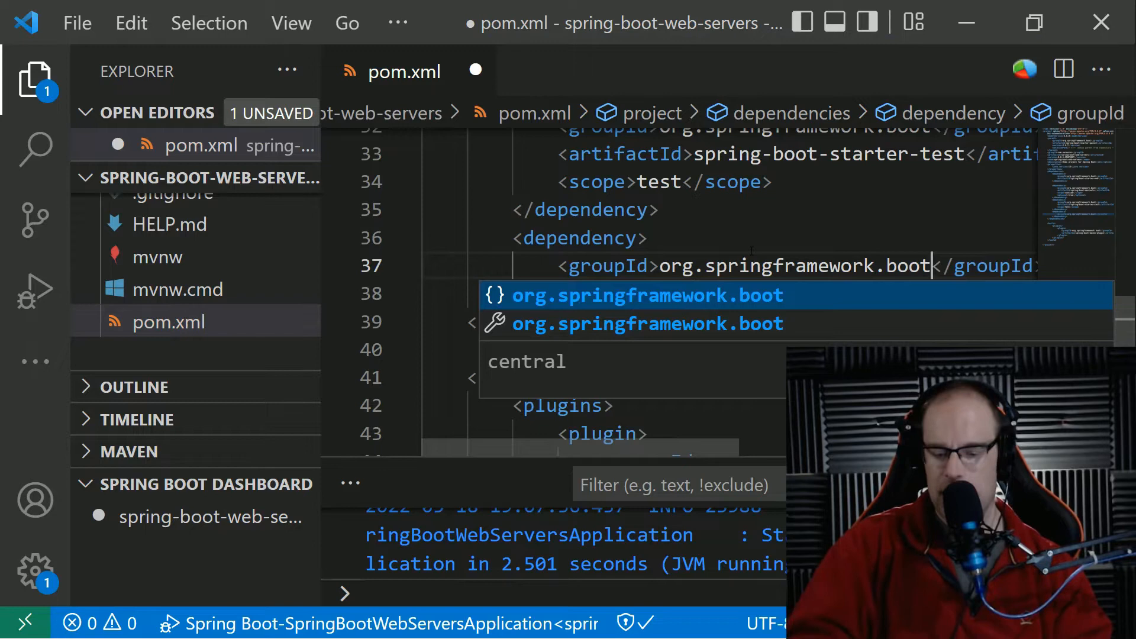
pyautogui.press('Escape')
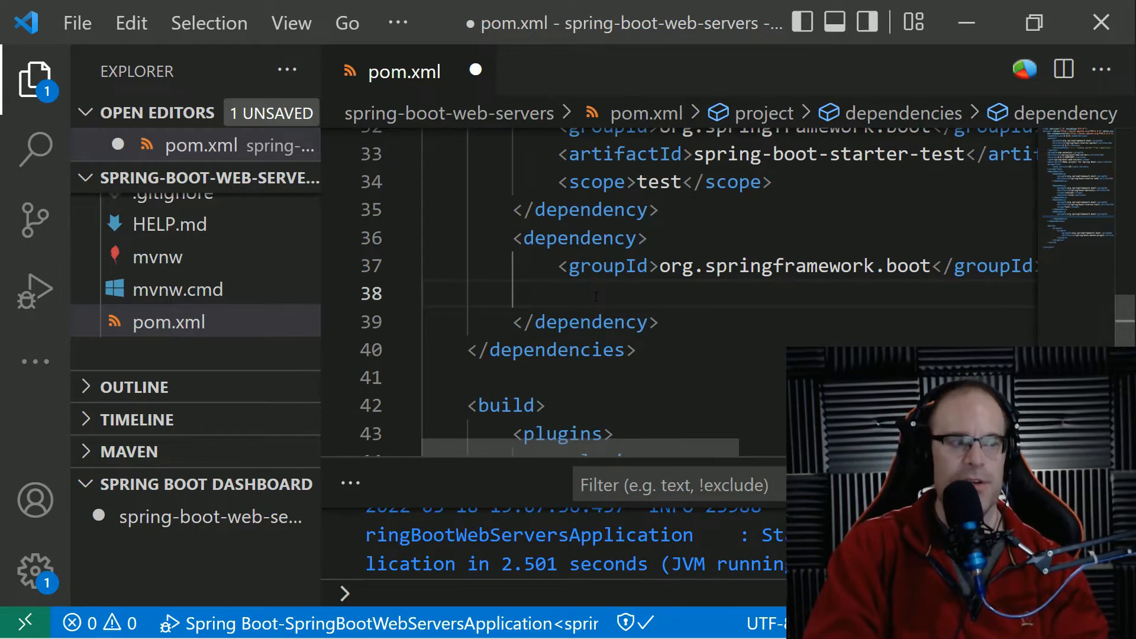
pyautogui.write('<artifac')
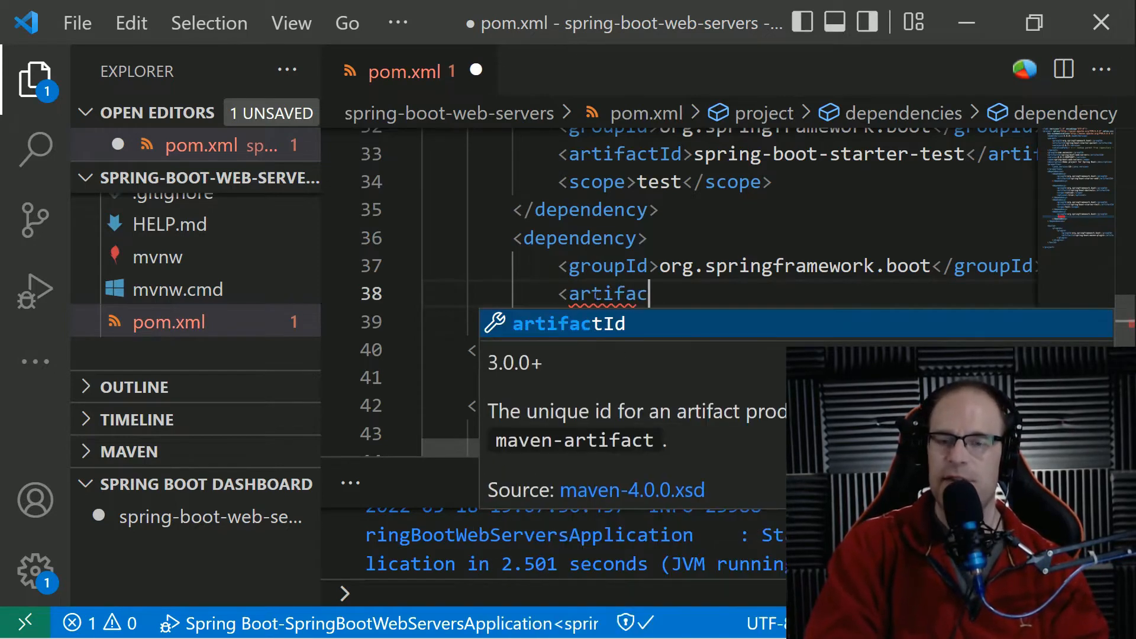
pyautogui.press('Tab')
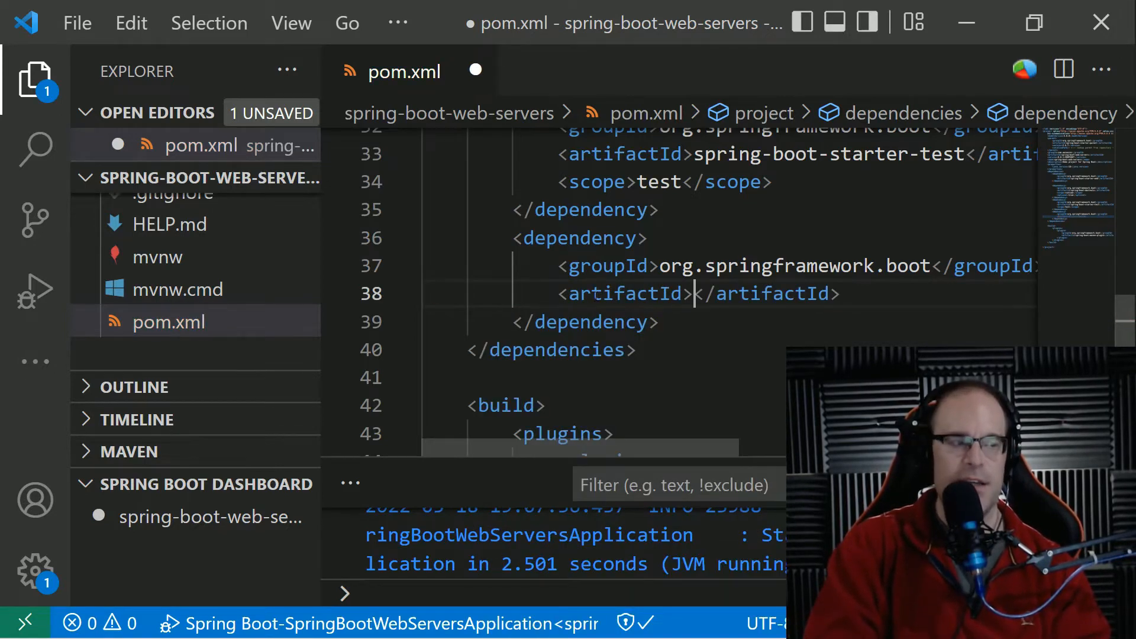
pyautogui.write('spring-boot-starter-je')
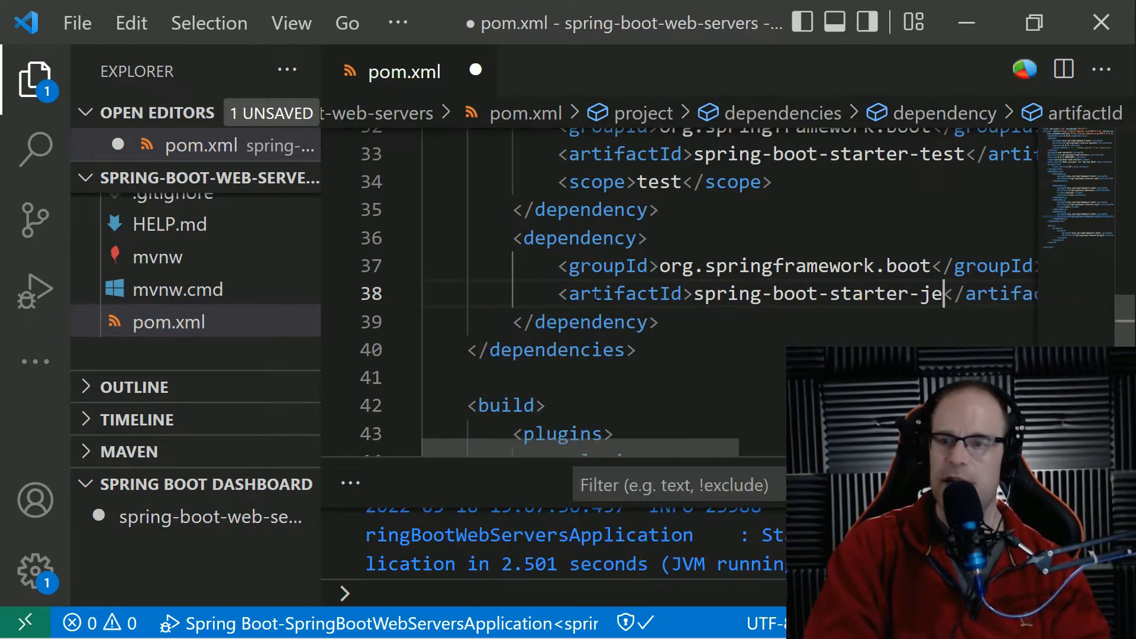
pyautogui.write('tty')
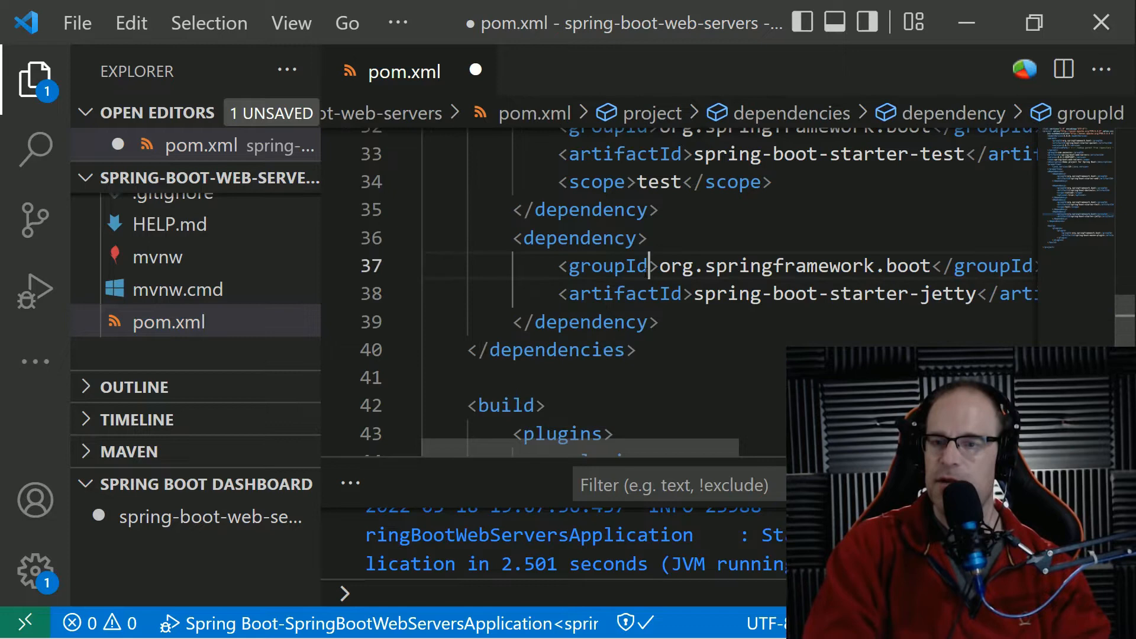
pyautogui.scroll(3)
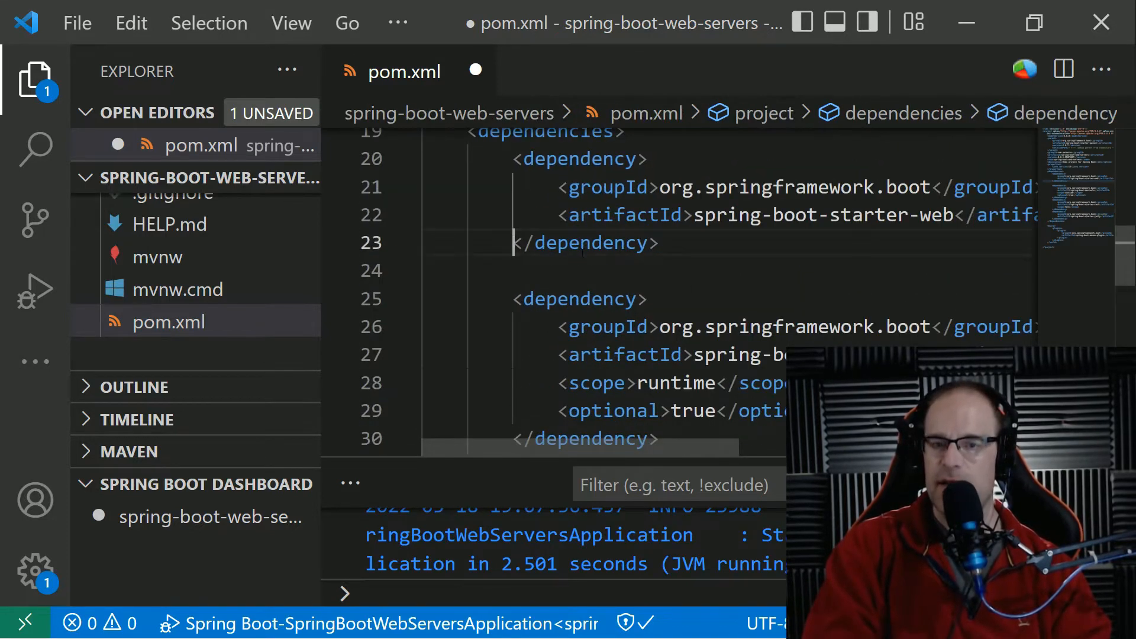
# - Add an exclusions block with groupId org.springframework.boot and a starter artifactId to spring-boot-starter-web
pyautogui.press('Enter')
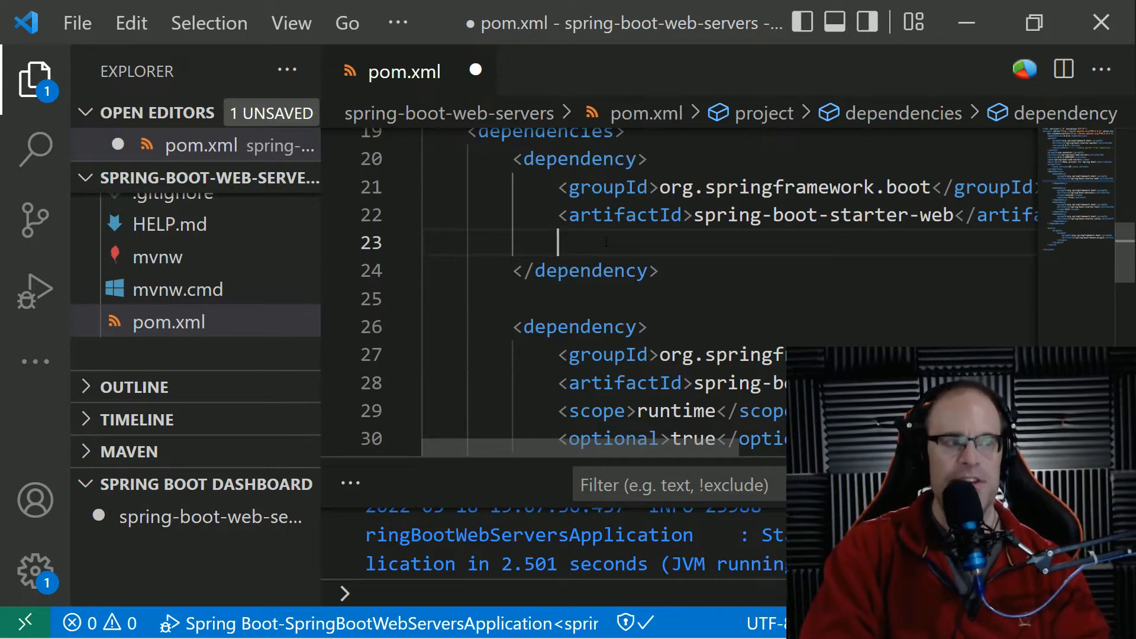
pyautogui.write('<')
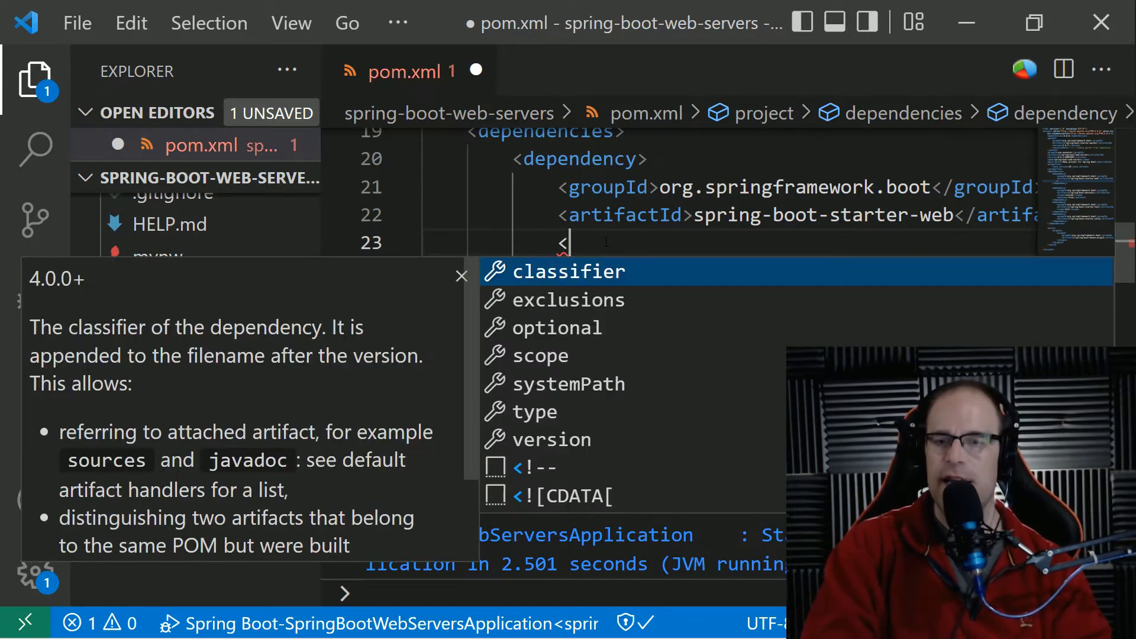
pyautogui.write('exclu')
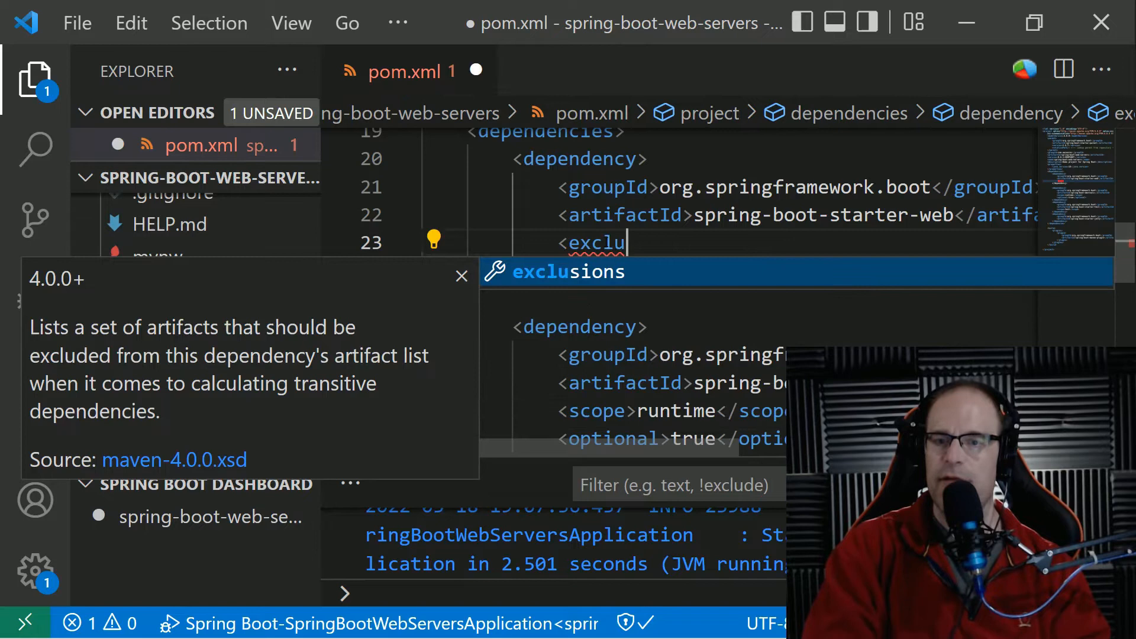
pyautogui.write('sions>')
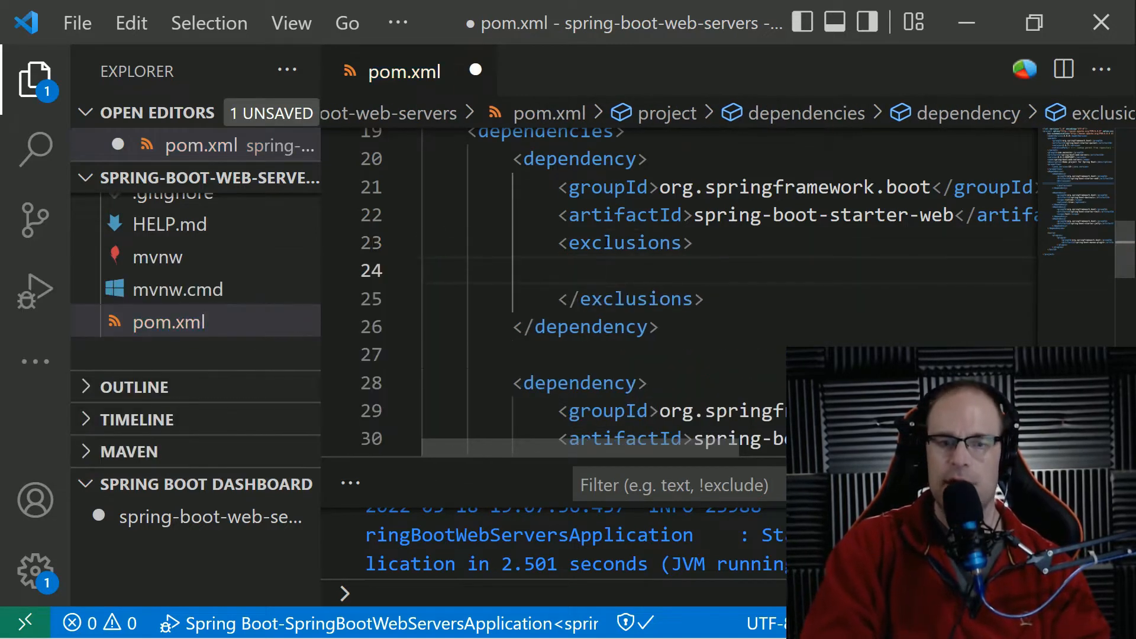
pyautogui.write('<exclusion>')
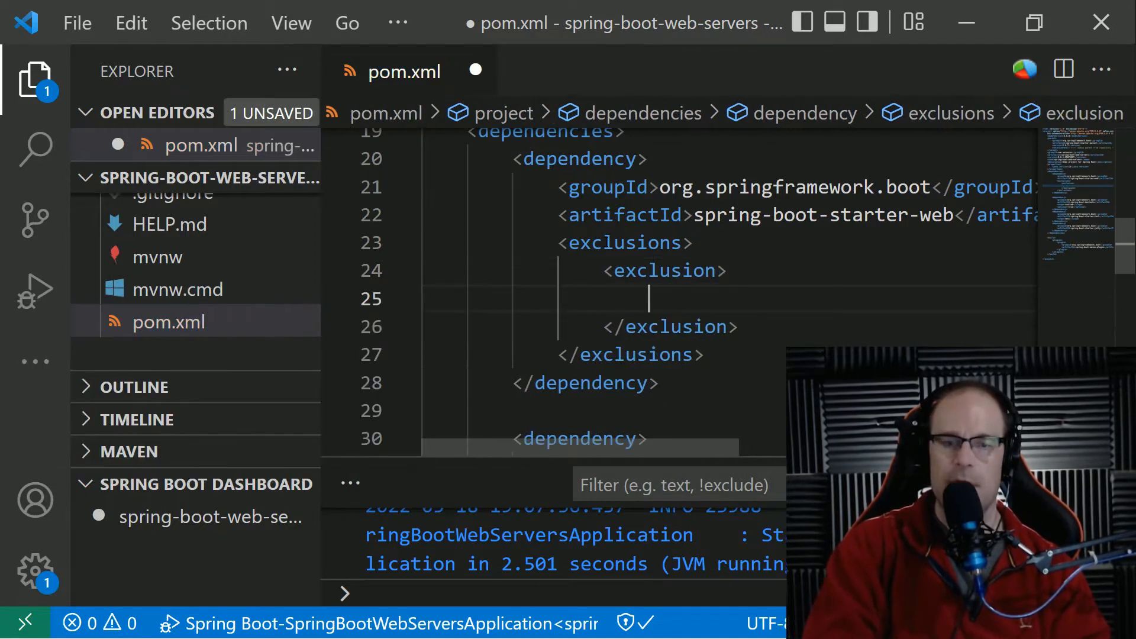
pyautogui.write('<group')
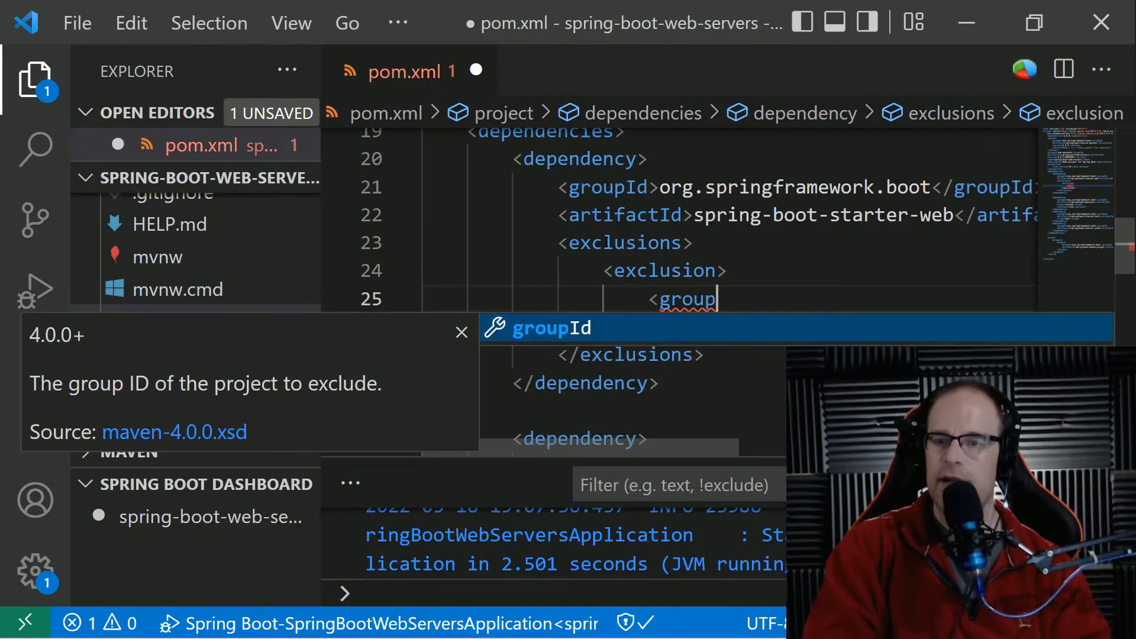
pyautogui.press('Enter')
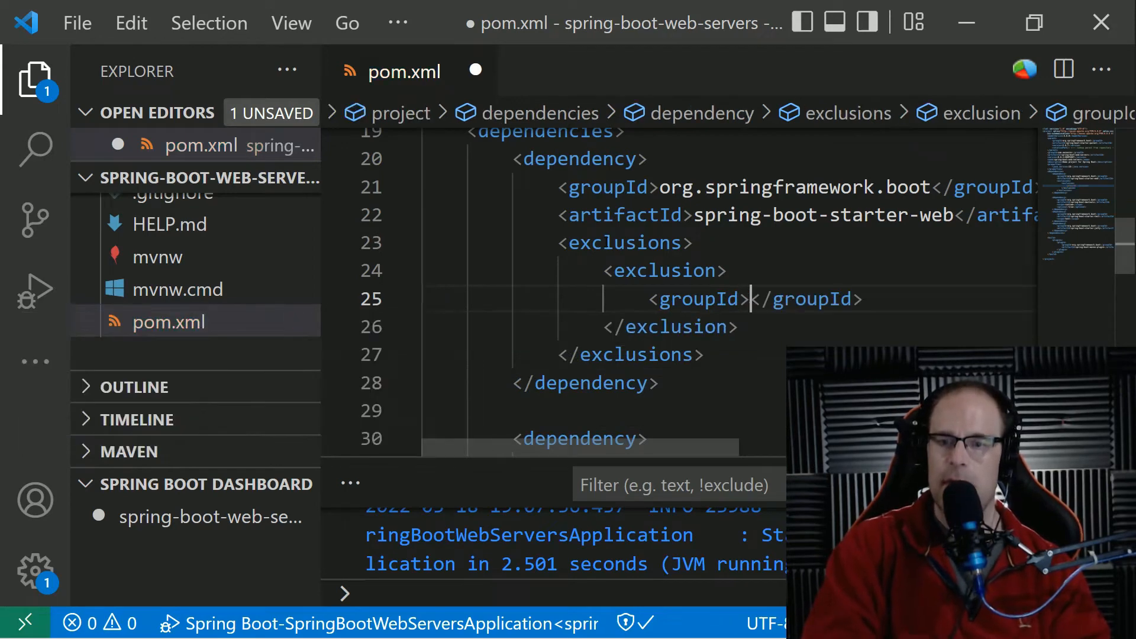
pyautogui.write('org.springframework.boot')
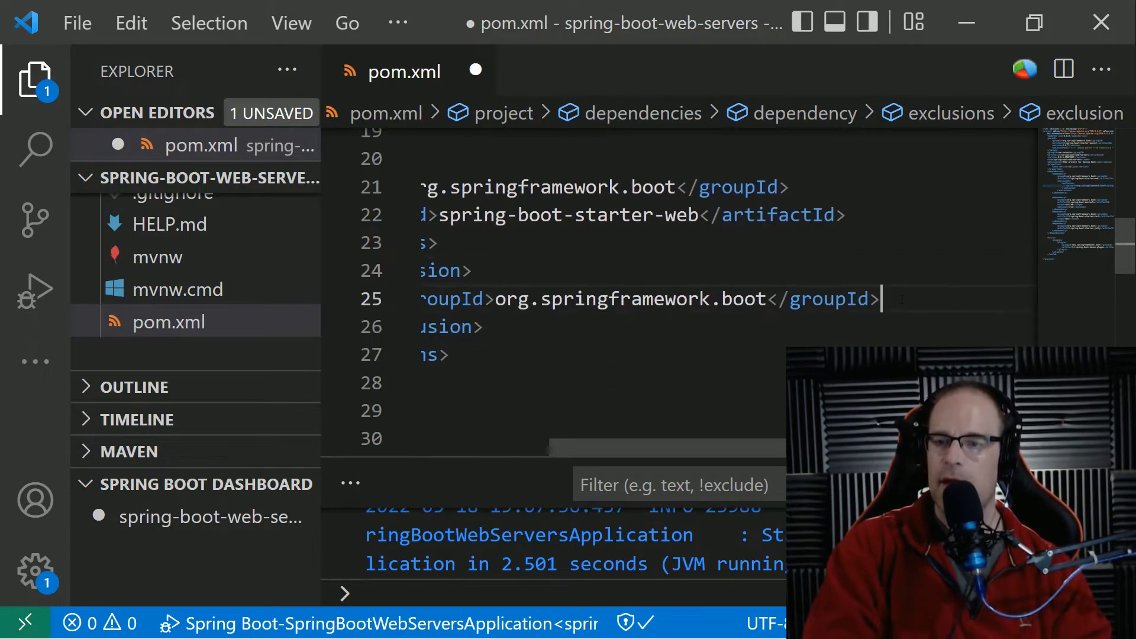
pyautogui.write('<art')
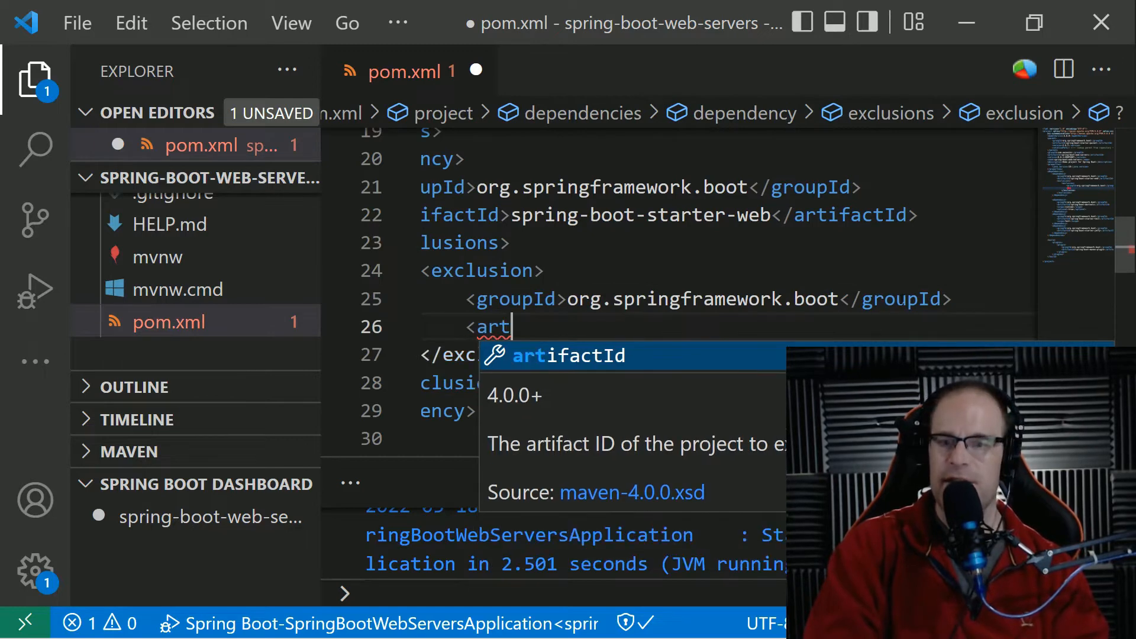
pyautogui.press('Tab')
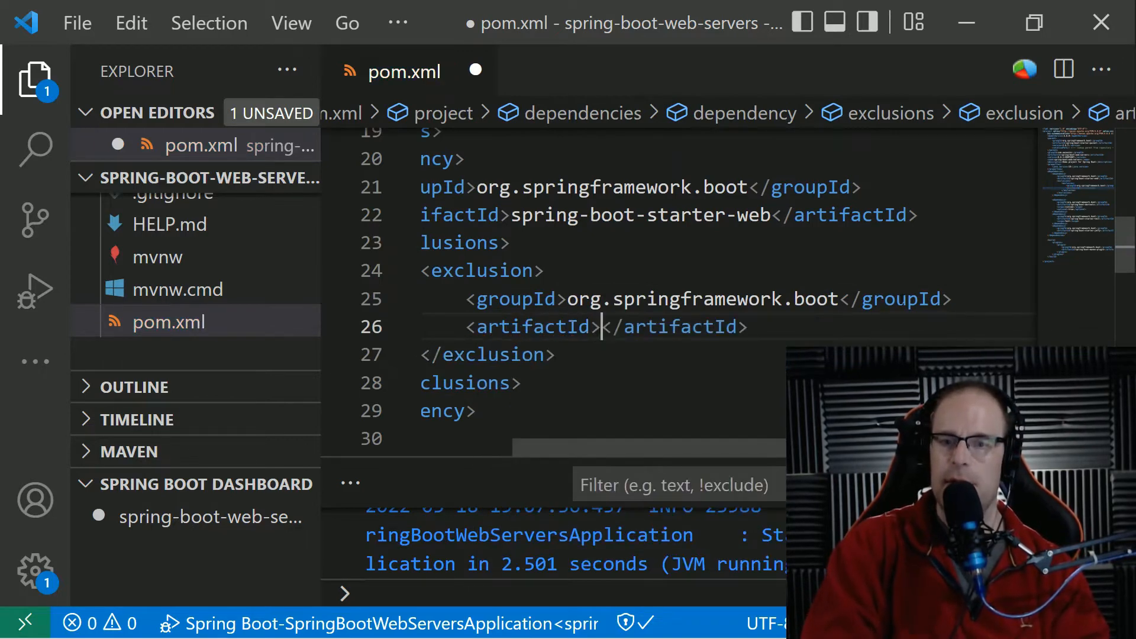
pyautogui.write('spring')
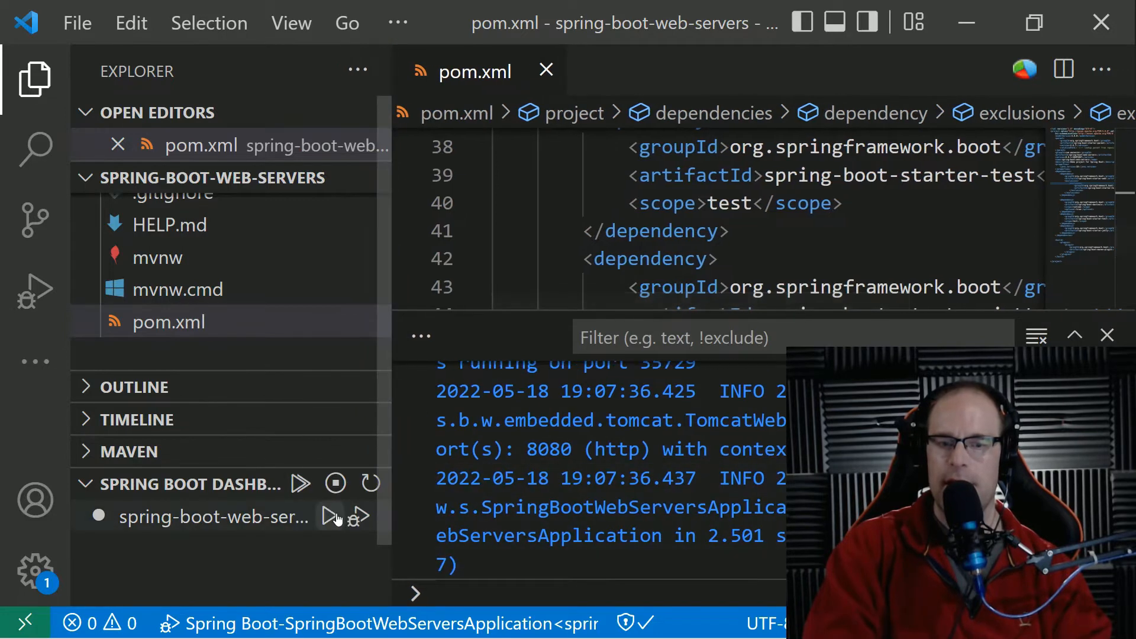
# - Relaunch spring-boot-web-servers from the Spring Boot Dashboard
pyautogui.click(328, 516)
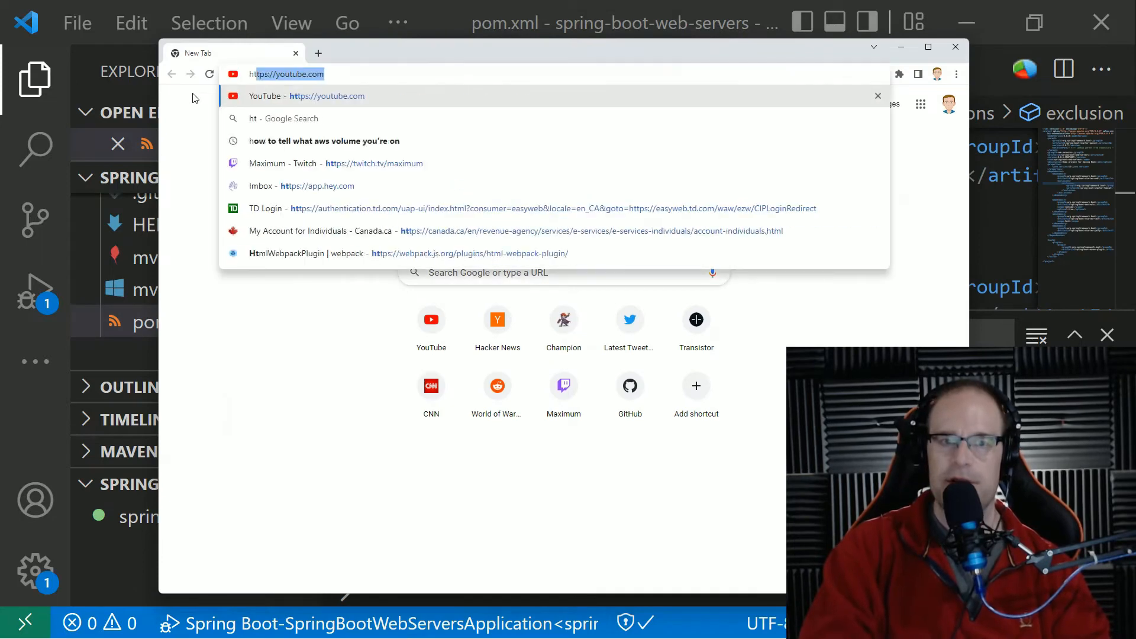
pyautogui.write('http://localhost:8080')
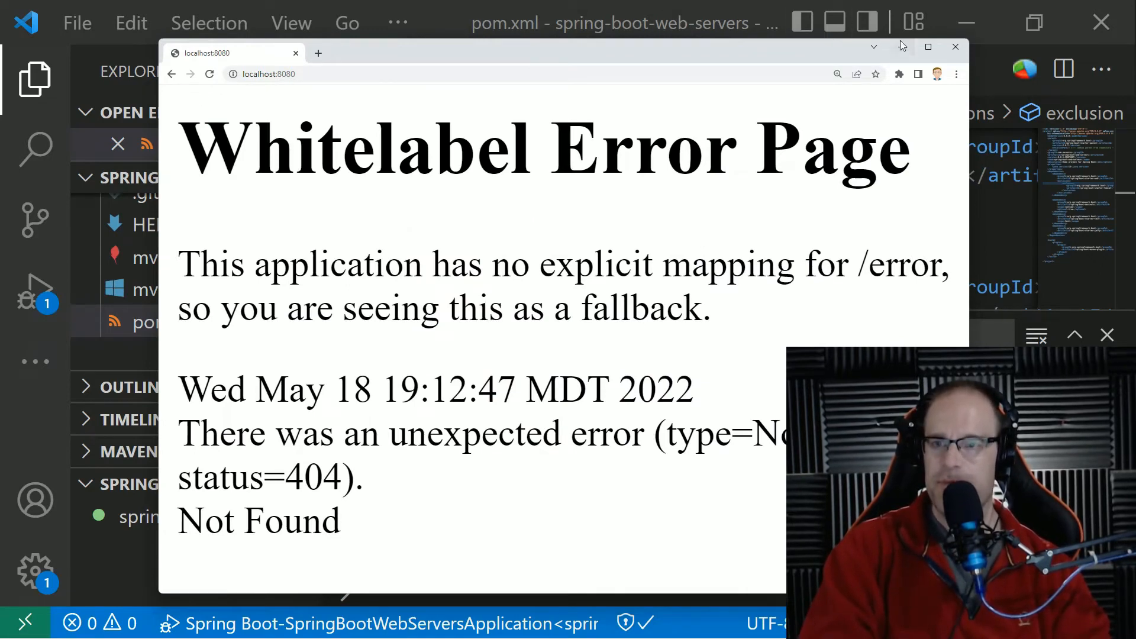
pyautogui.moveTo(902, 48)
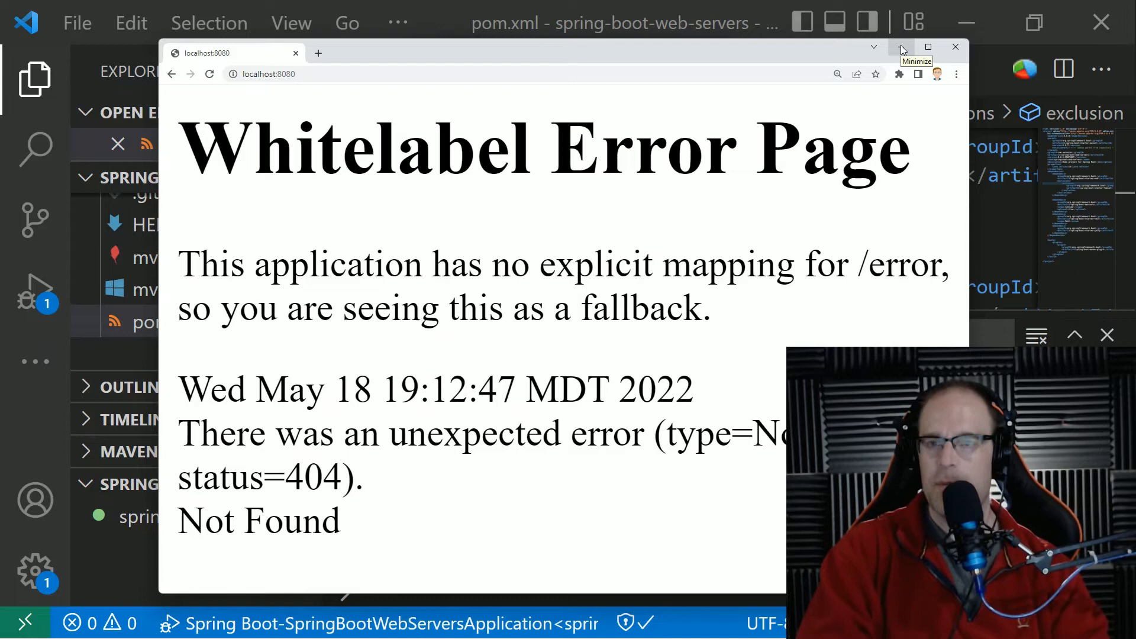
pyautogui.click(901, 47)
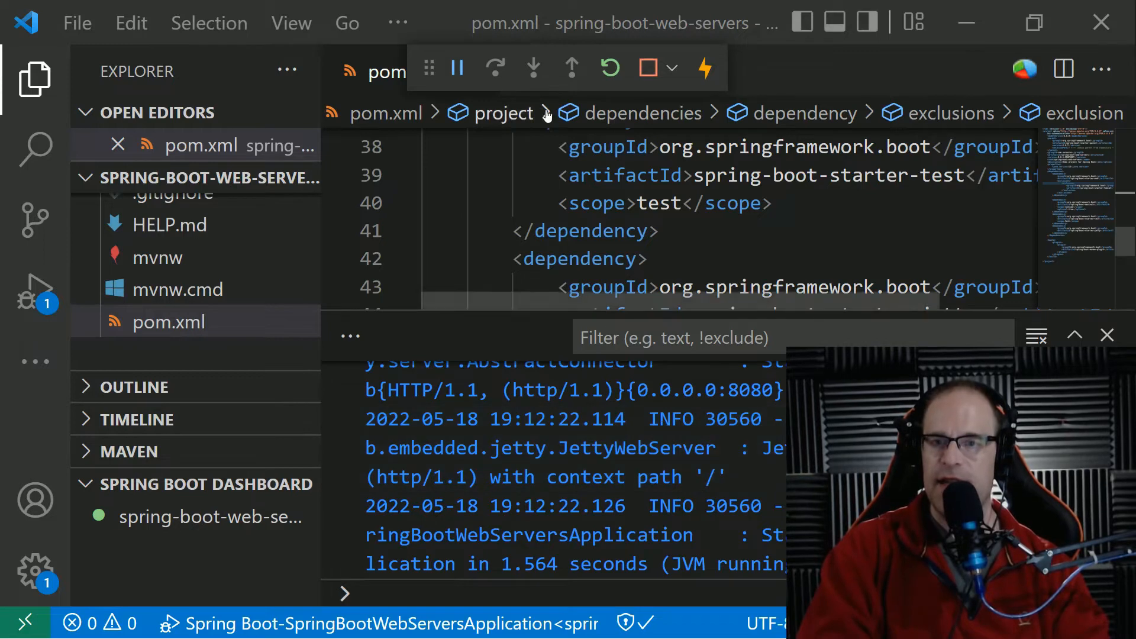
pyautogui.moveTo(648, 68)
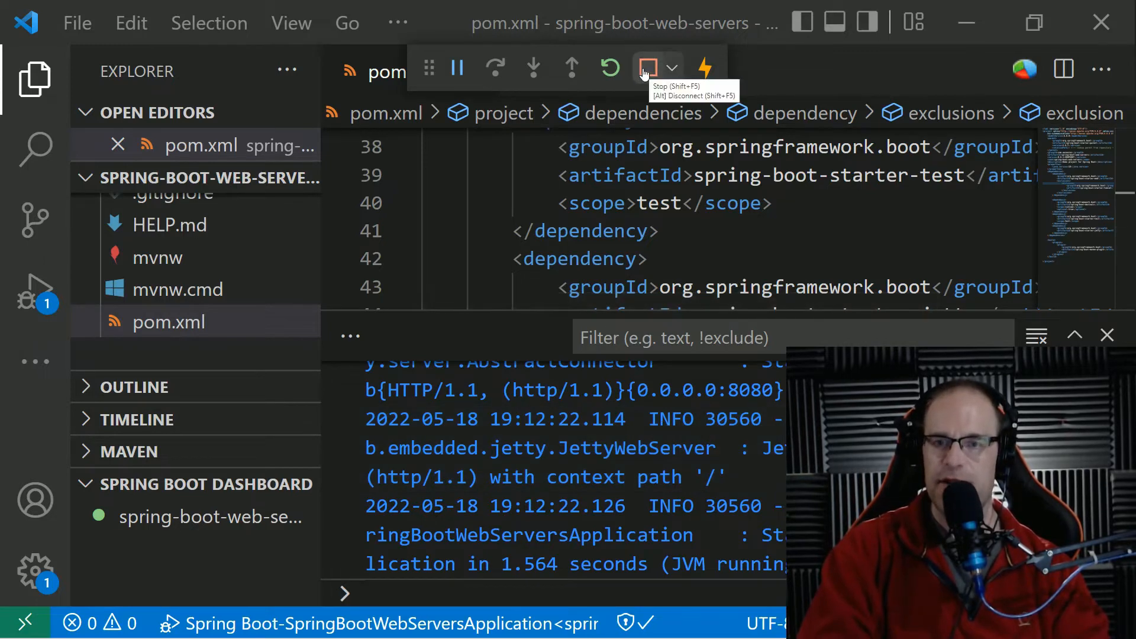
# - Stop the running app and comment out the spring-boot-starter-jetty dependency with <!-- -->
pyautogui.click(647, 68)
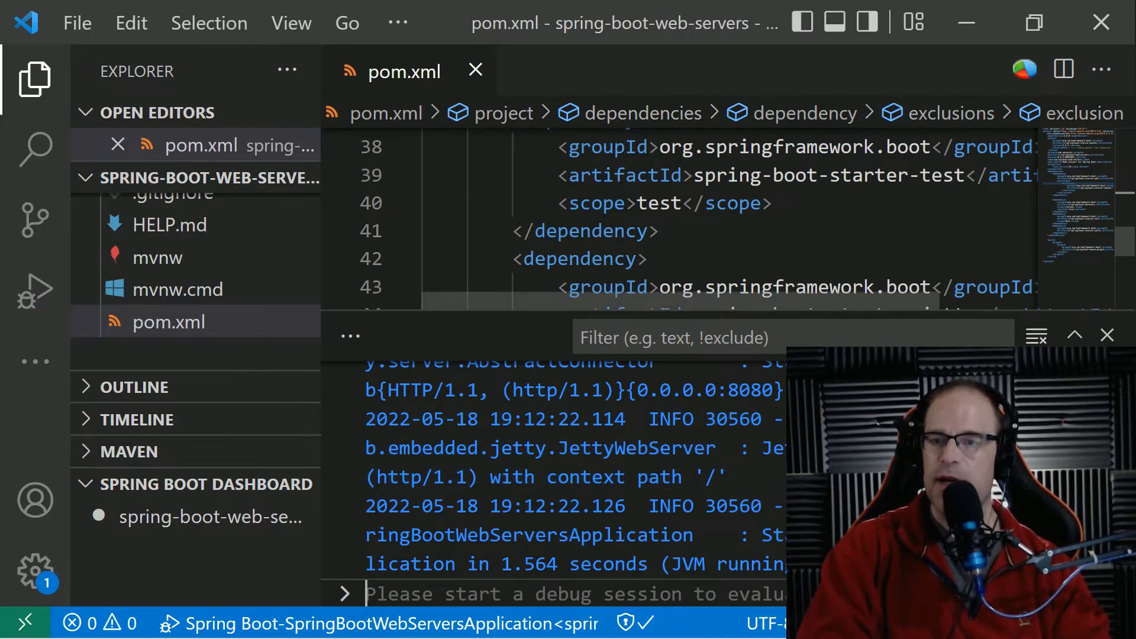
pyautogui.scroll(-3)
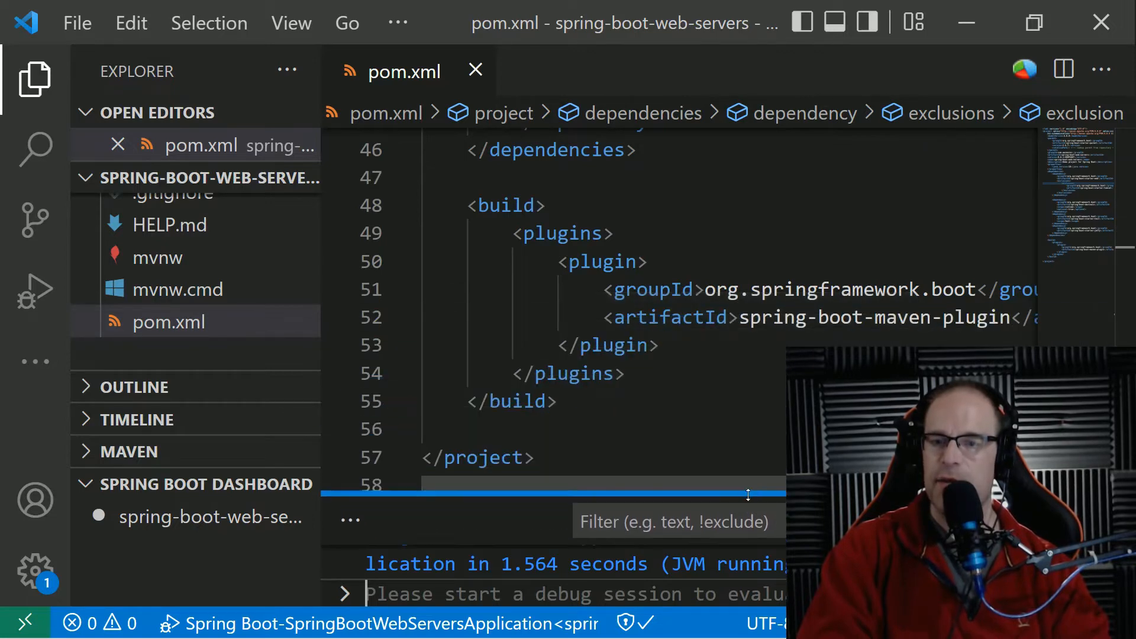
pyautogui.scroll(3)
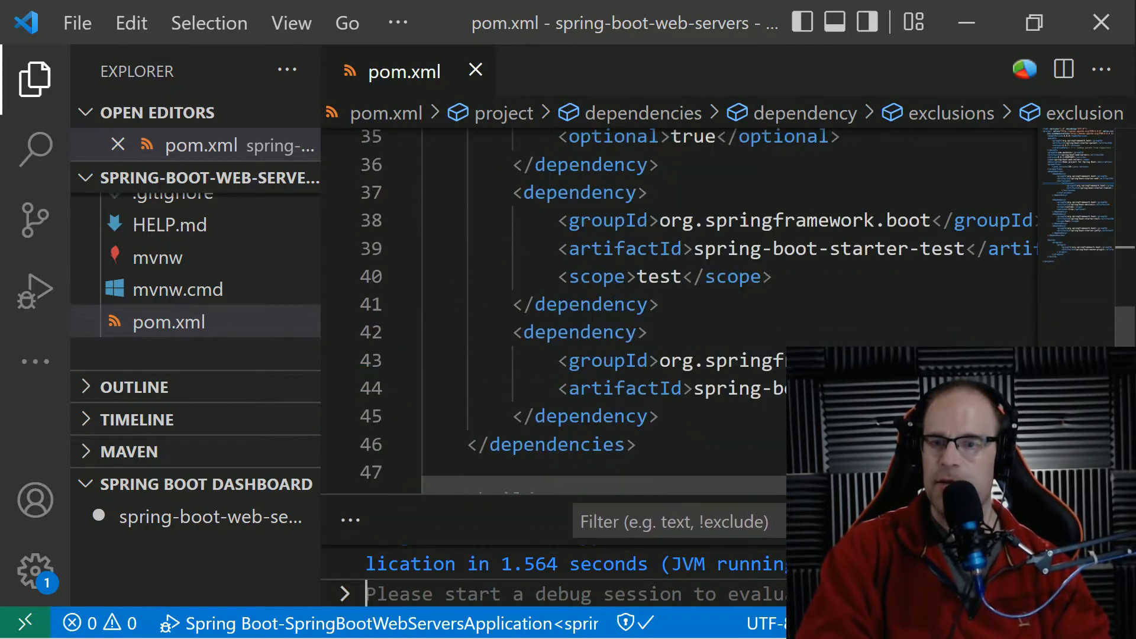
pyautogui.scroll(-3)
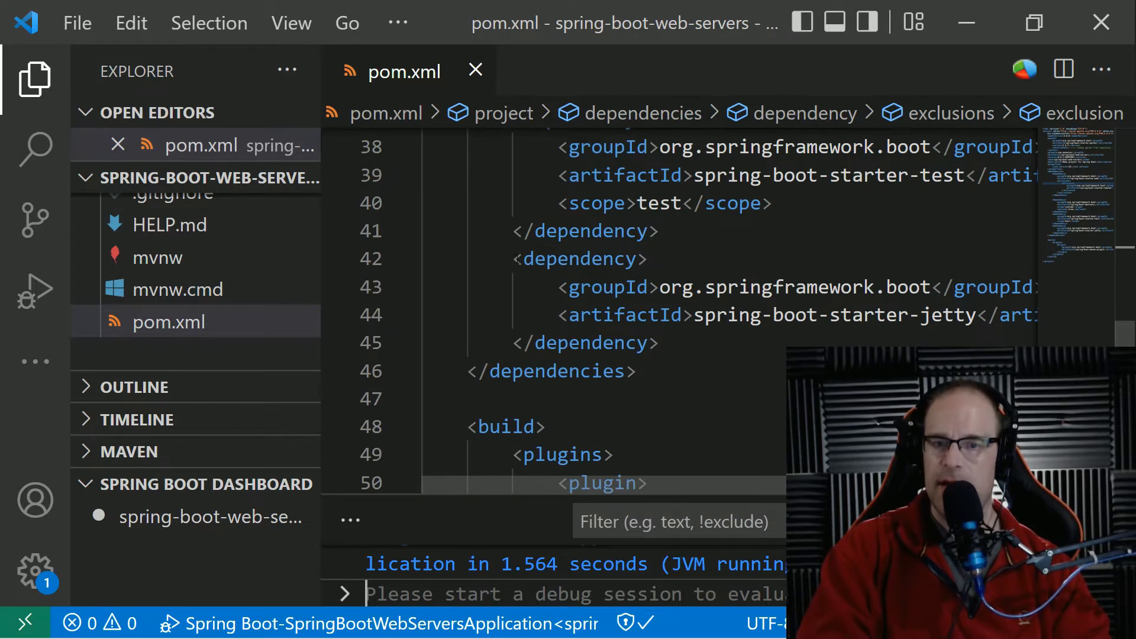
pyautogui.write('<!')
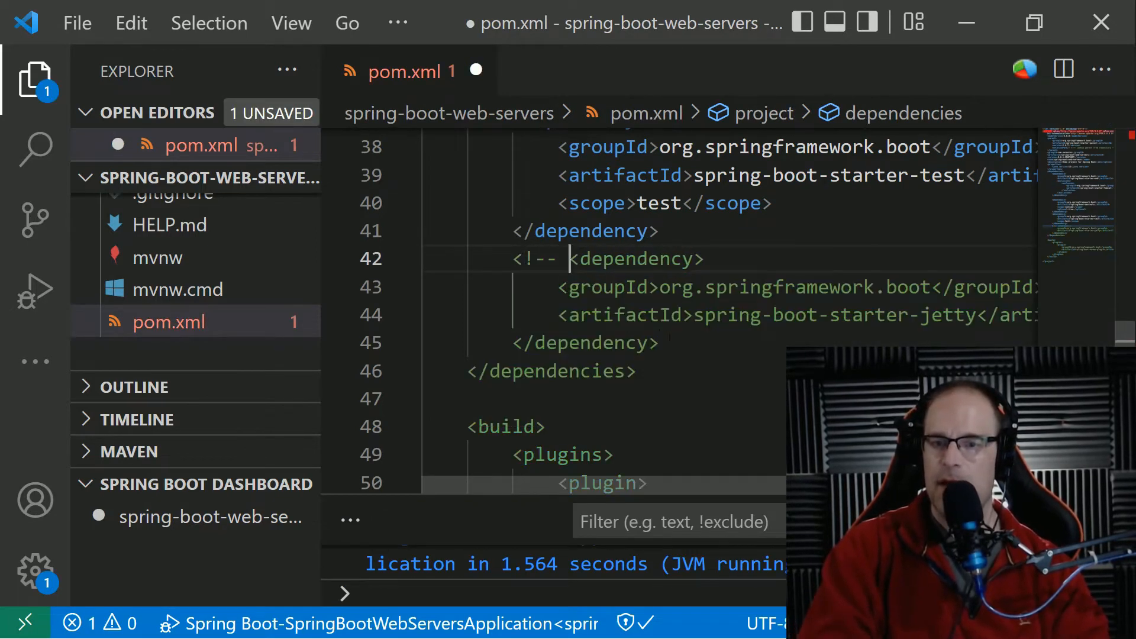
pyautogui.write('-->')
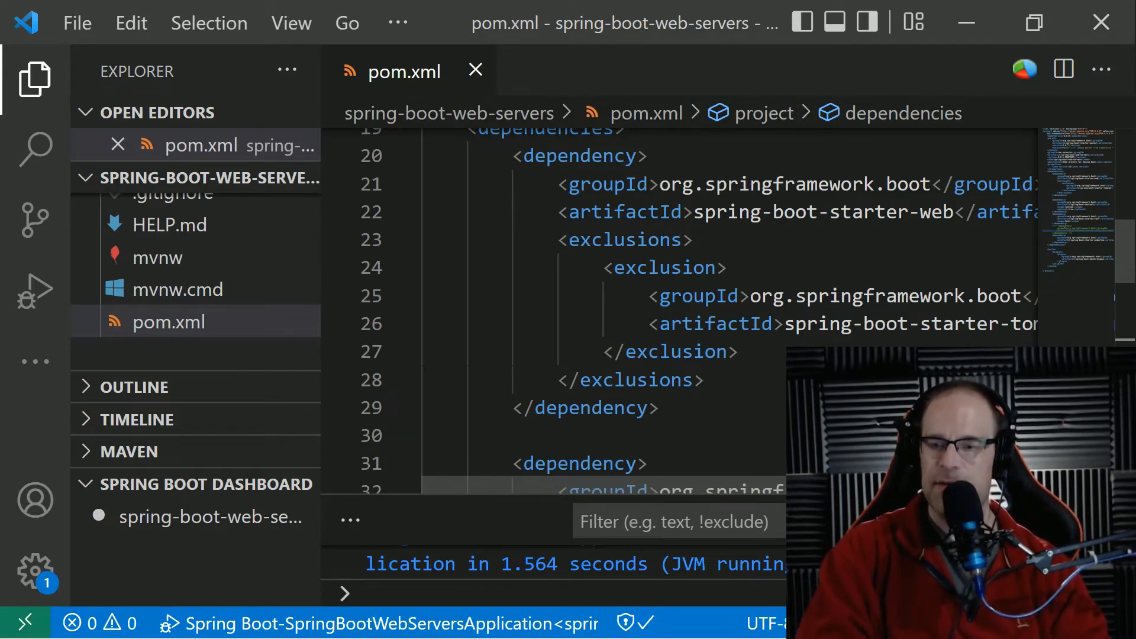
pyautogui.scroll(-3)
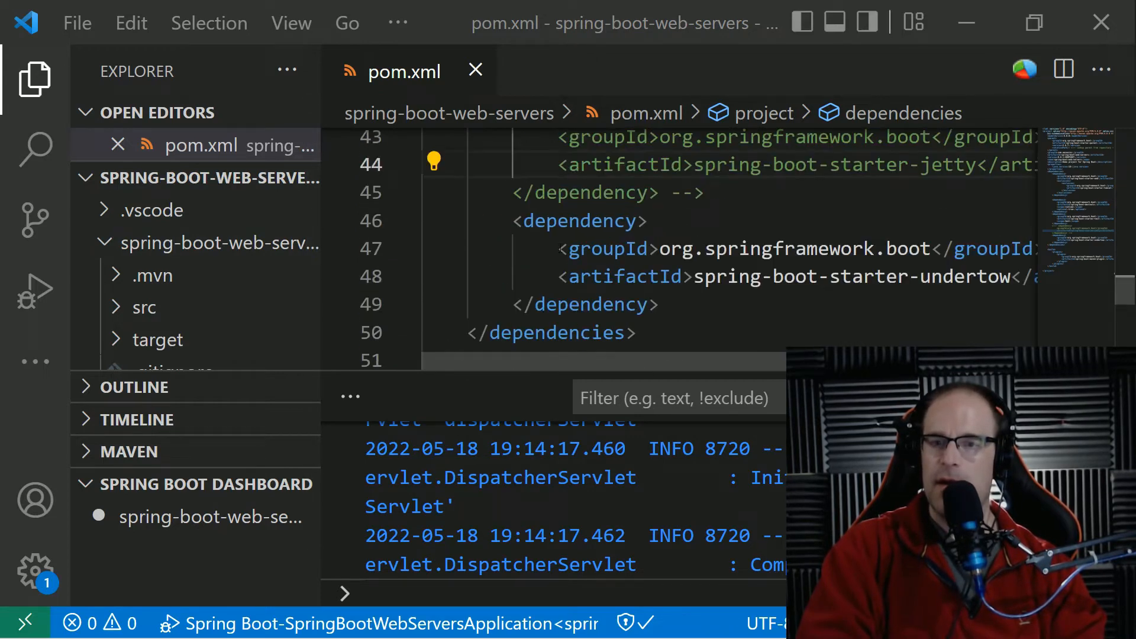
# - Add a <! comment marker in pom.xml and expand the tree to application.properties
pyautogui.write('<!')
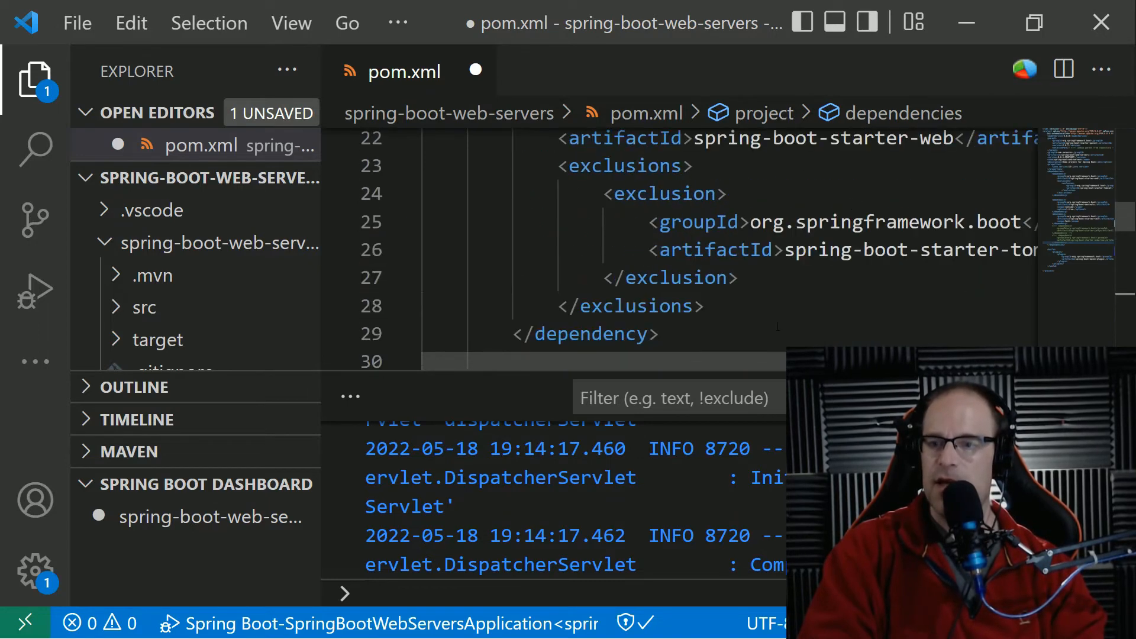
pyautogui.moveTo(697, 222)
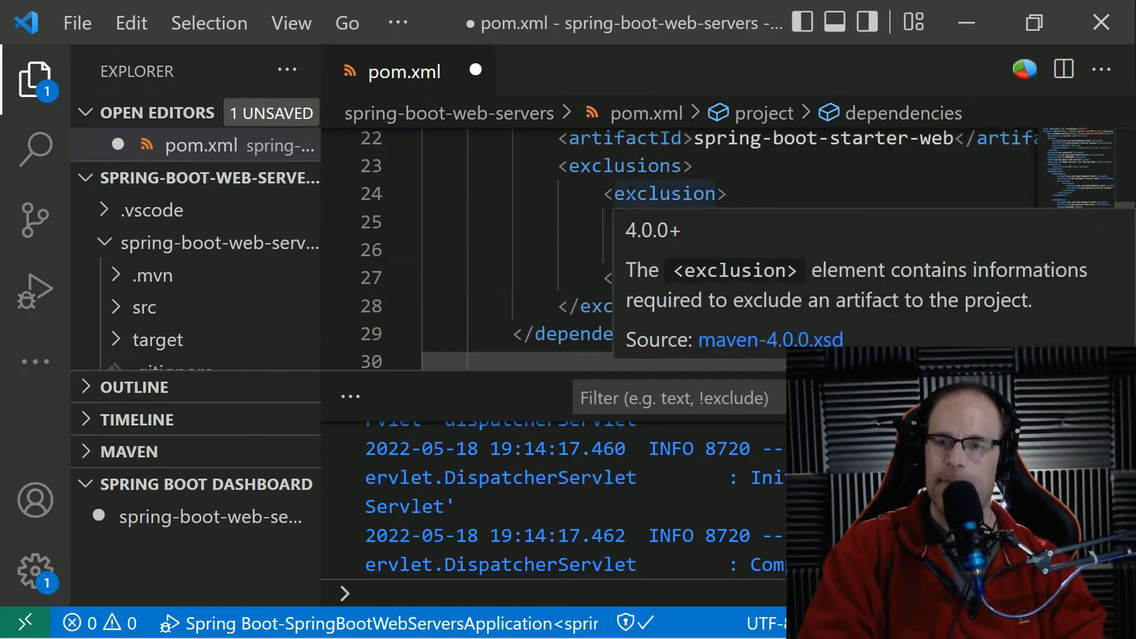
pyautogui.moveTo(262, 308)
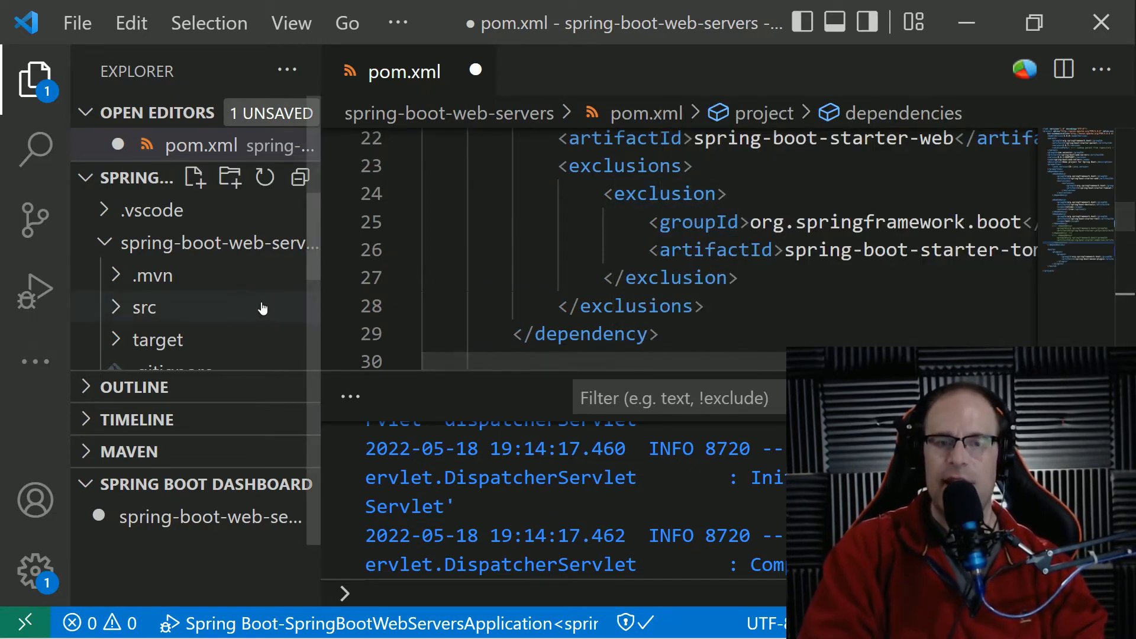
pyautogui.click(144, 307)
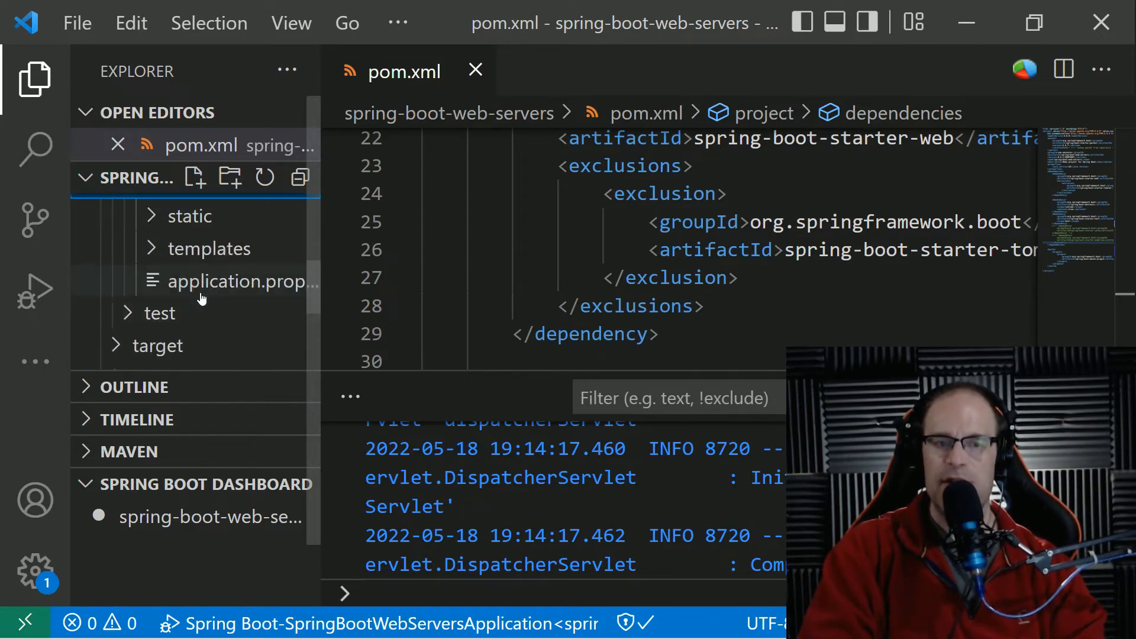
# - Add spring.main.web-application-type=none to line 2 of application.properties
pyautogui.doubleClick(237, 281)
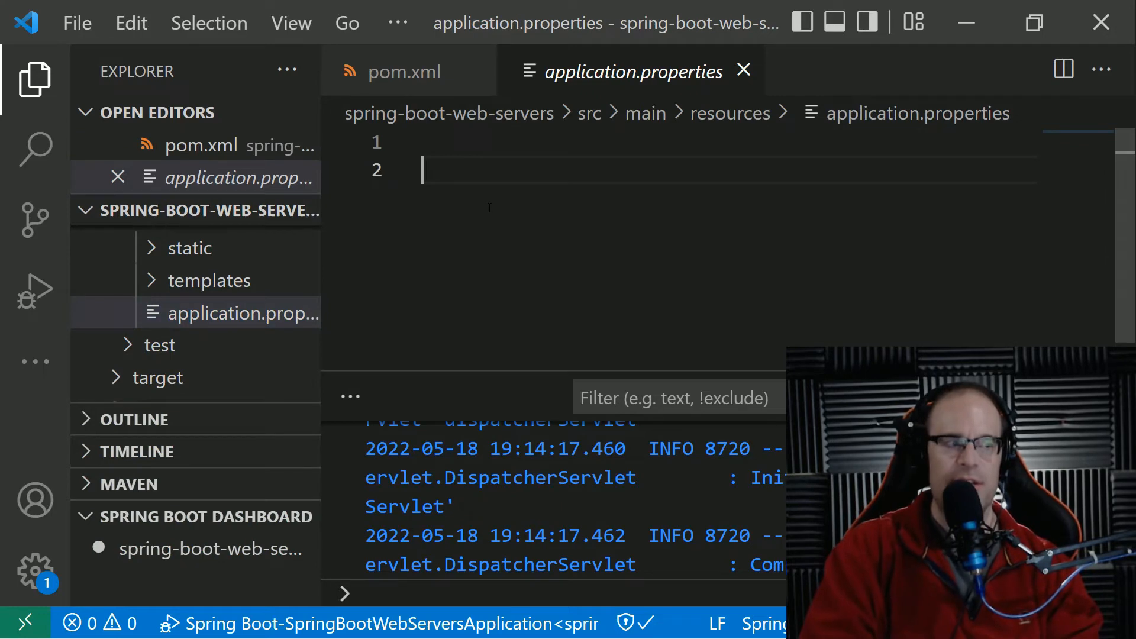
pyautogui.write('spring.m')
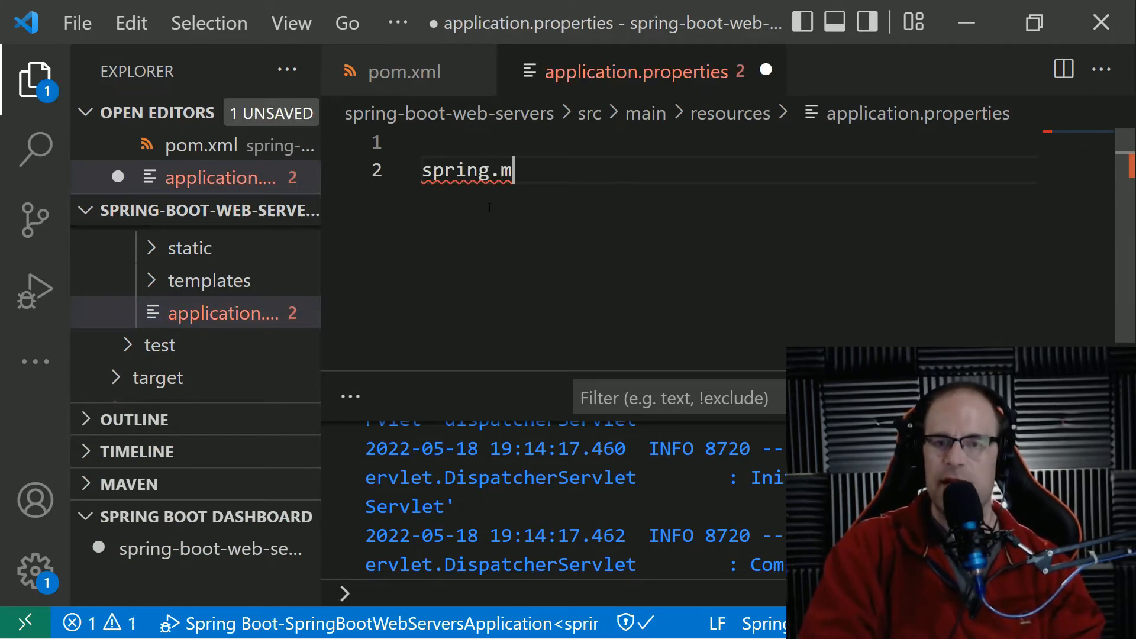
pyautogui.write('ain.')
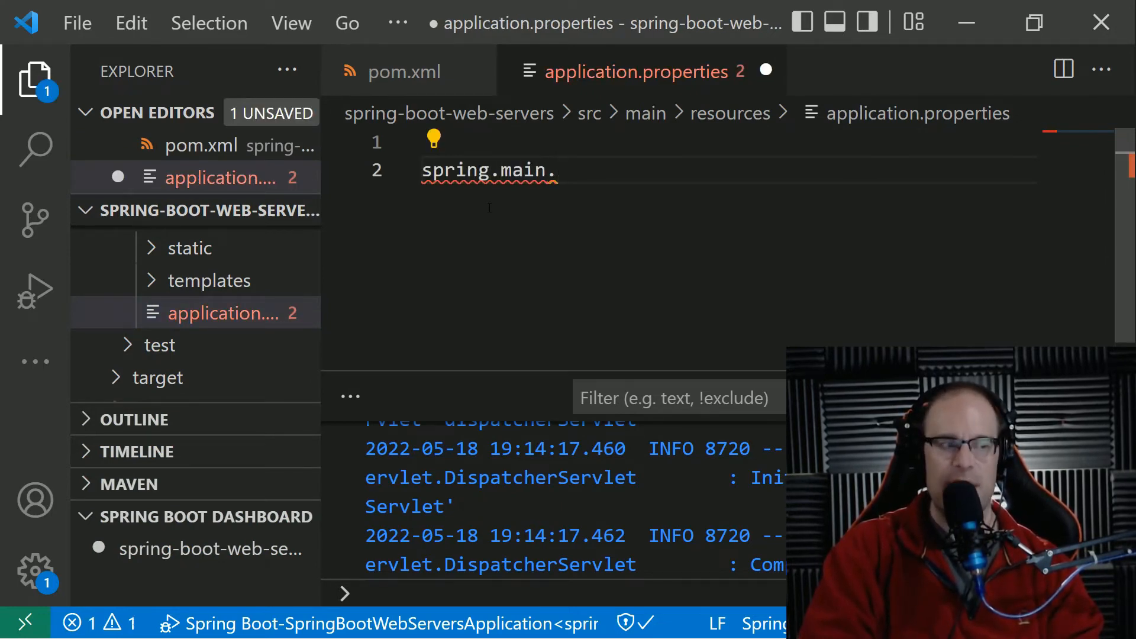
pyautogui.write('web-application-type=')
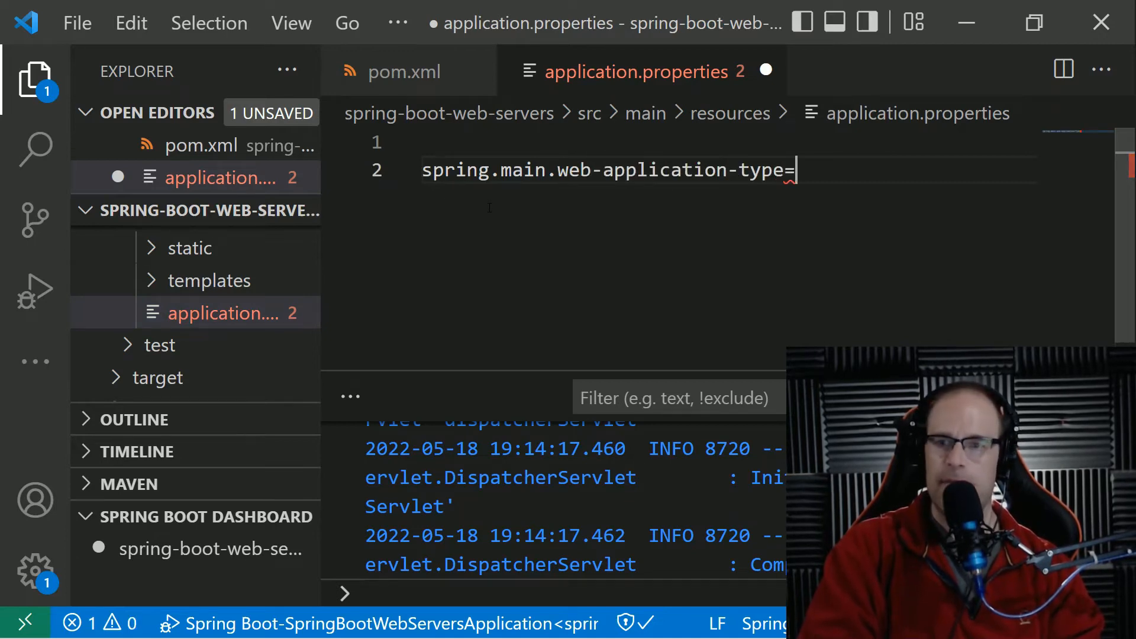
pyautogui.write('none')
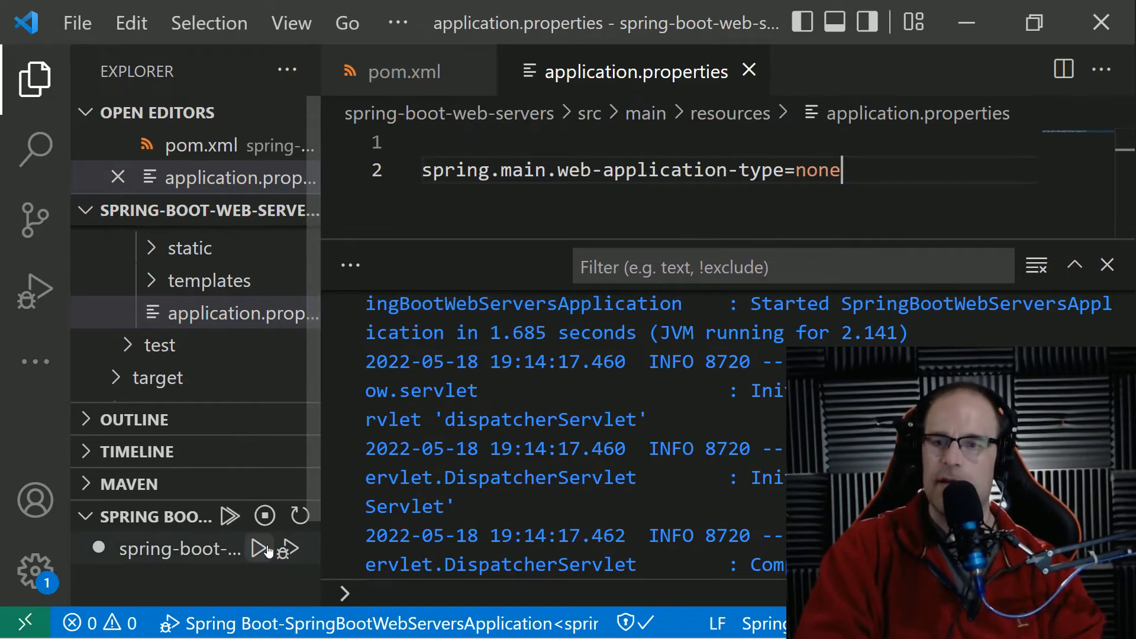
# - Relaunch the app from the Spring Boot Dashboard and shrink the log panel
pyautogui.click(258, 549)
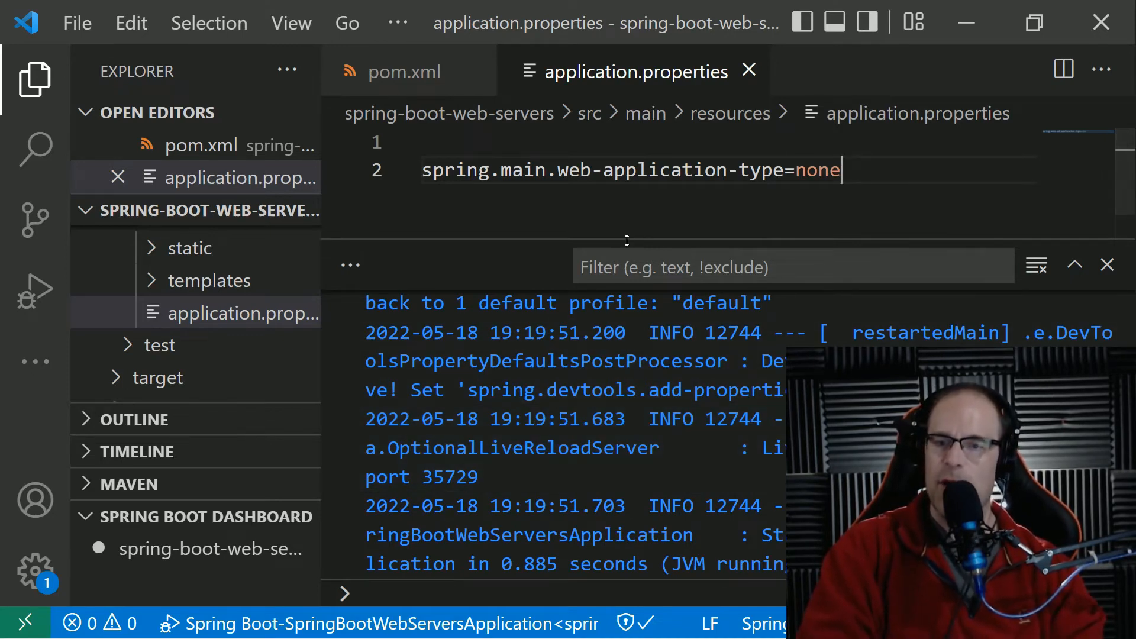
pyautogui.moveTo(627, 241); pyautogui.dragTo(638, 276)
pyautogui.write('# ')
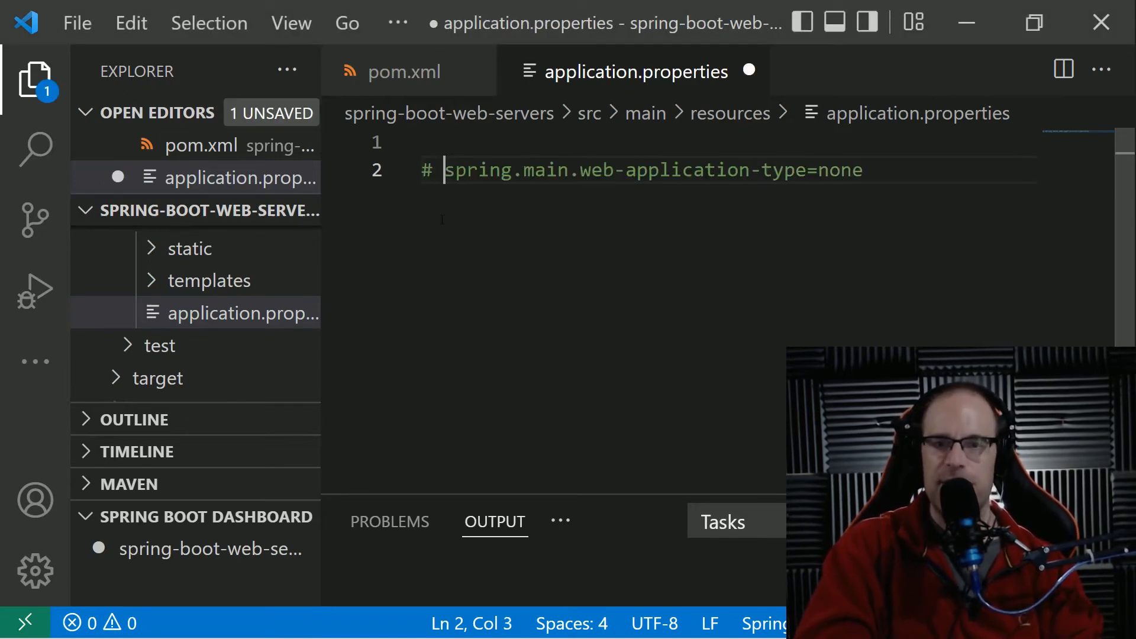
# - After checking pom.xml, add '# server port default is 8080' and server.port=3000 to application.properties
pyautogui.click(403, 71)
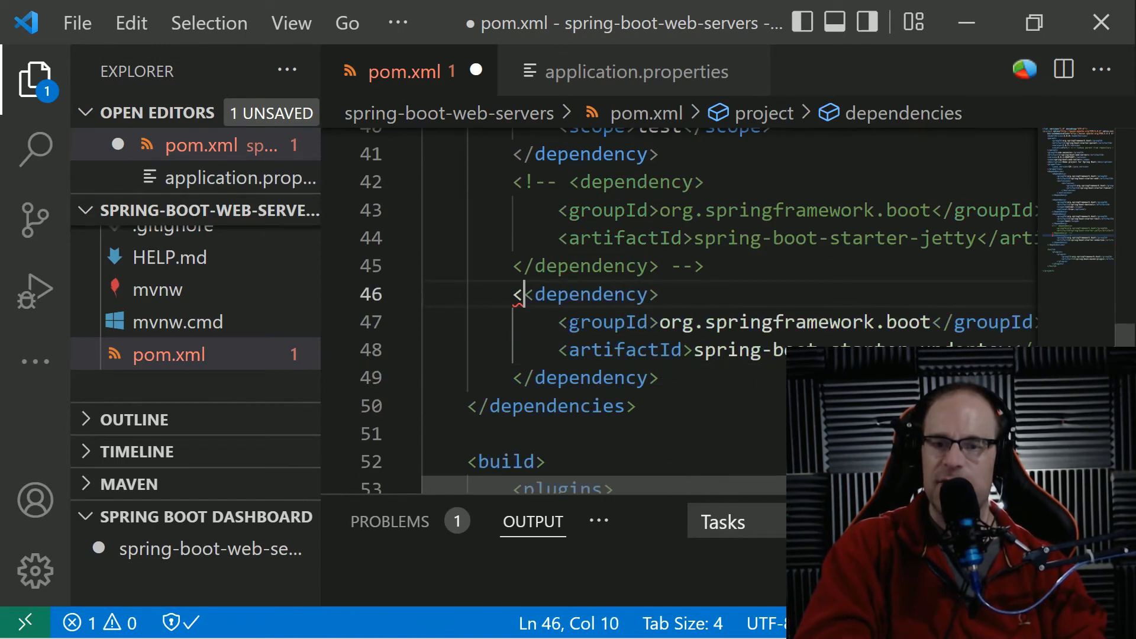
pyautogui.click(635, 71)
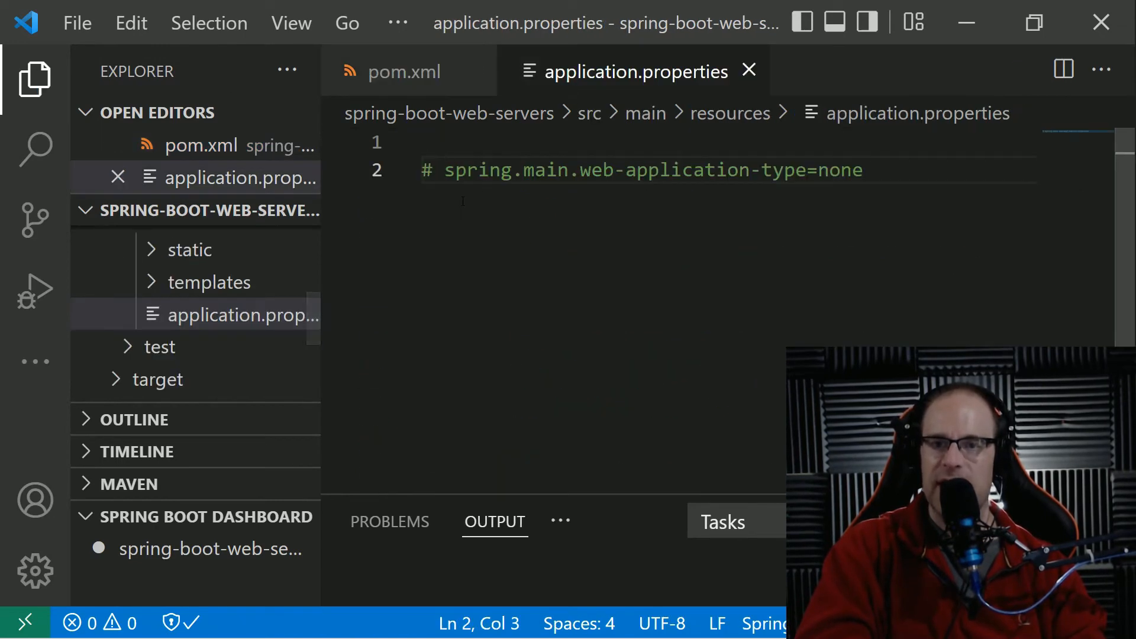
pyautogui.press('Enter')
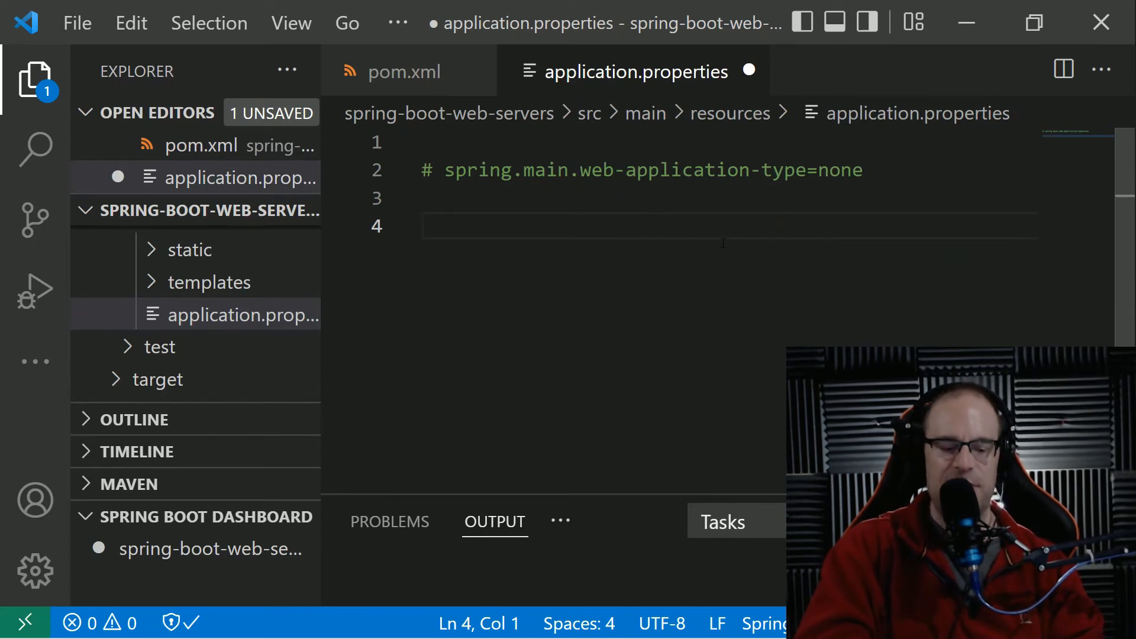
pyautogui.write('# server port default is')
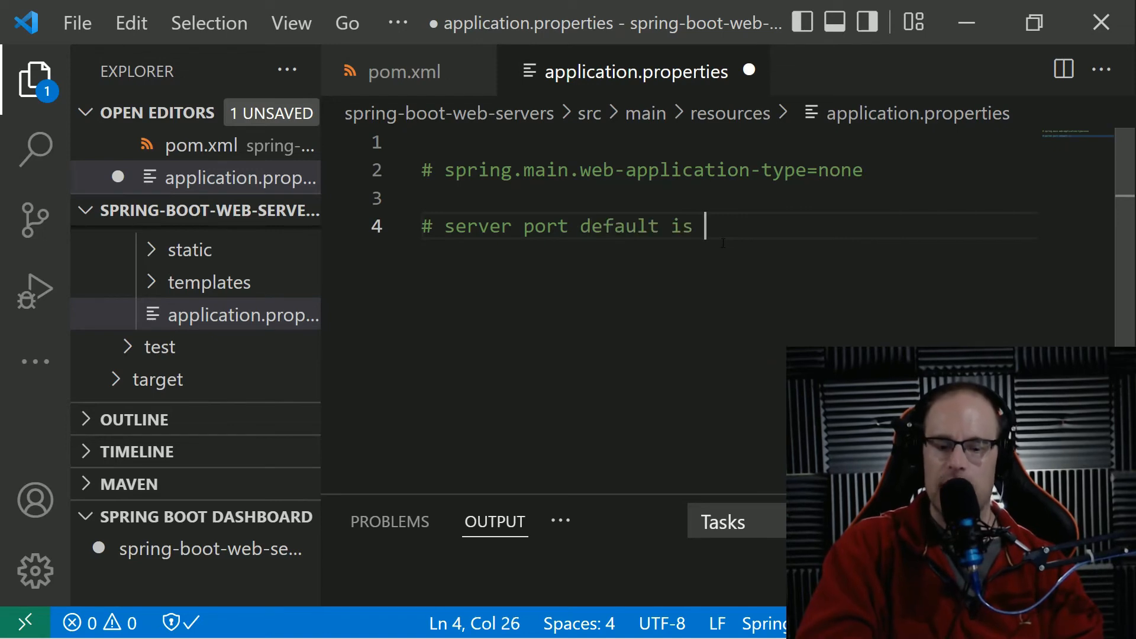
pyautogui.write('8080')
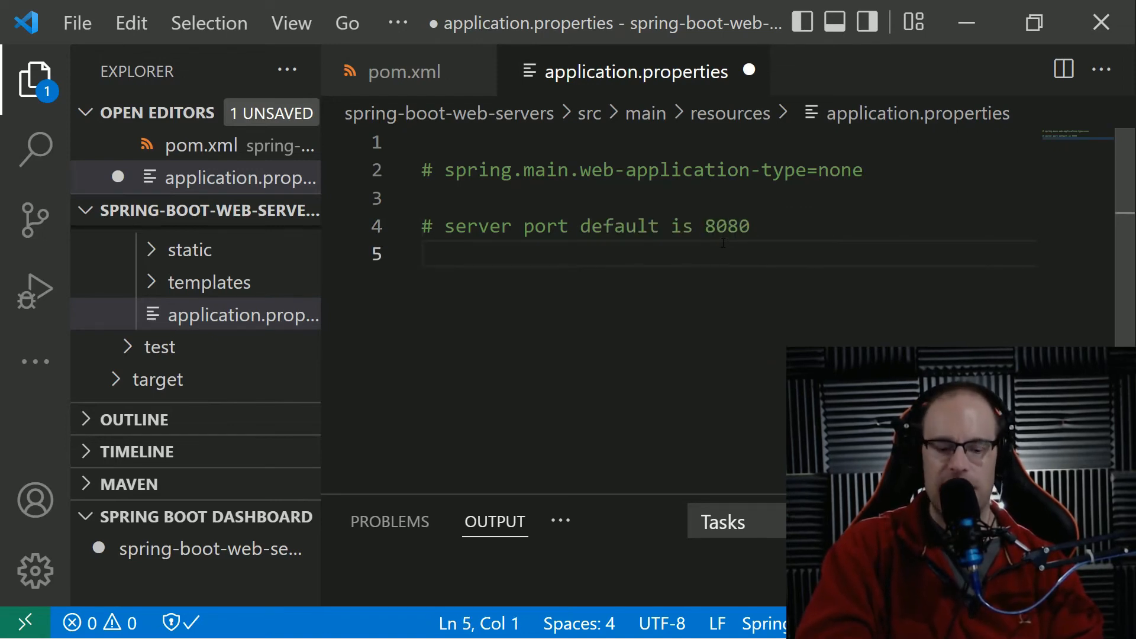
pyautogui.write('server.port=')
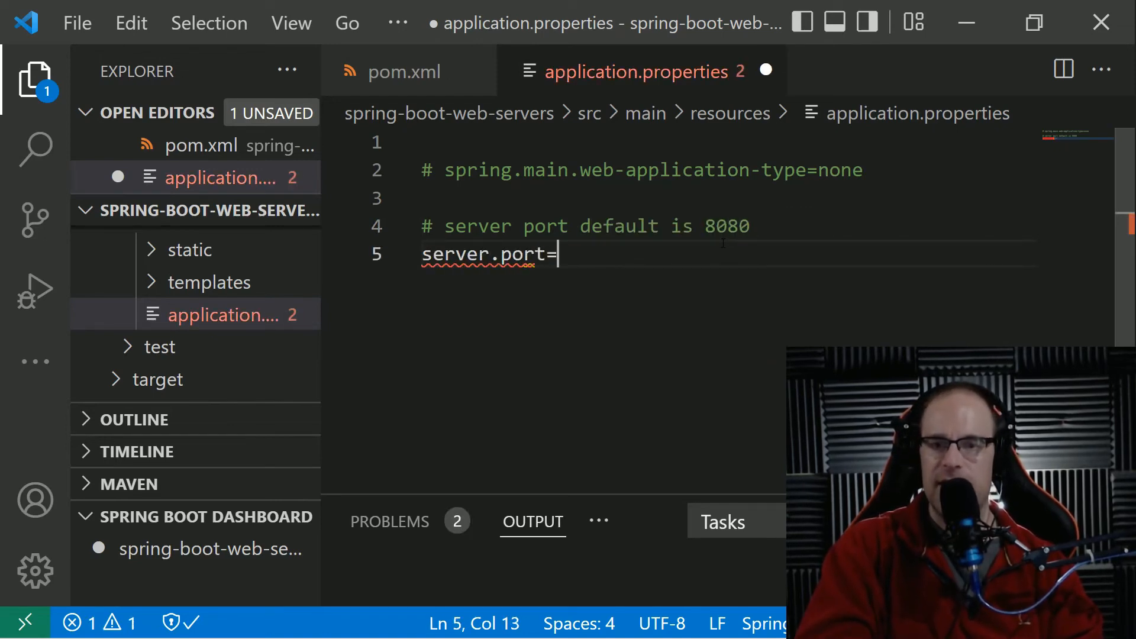
pyautogui.write('3000')
pyautogui.write('http://')
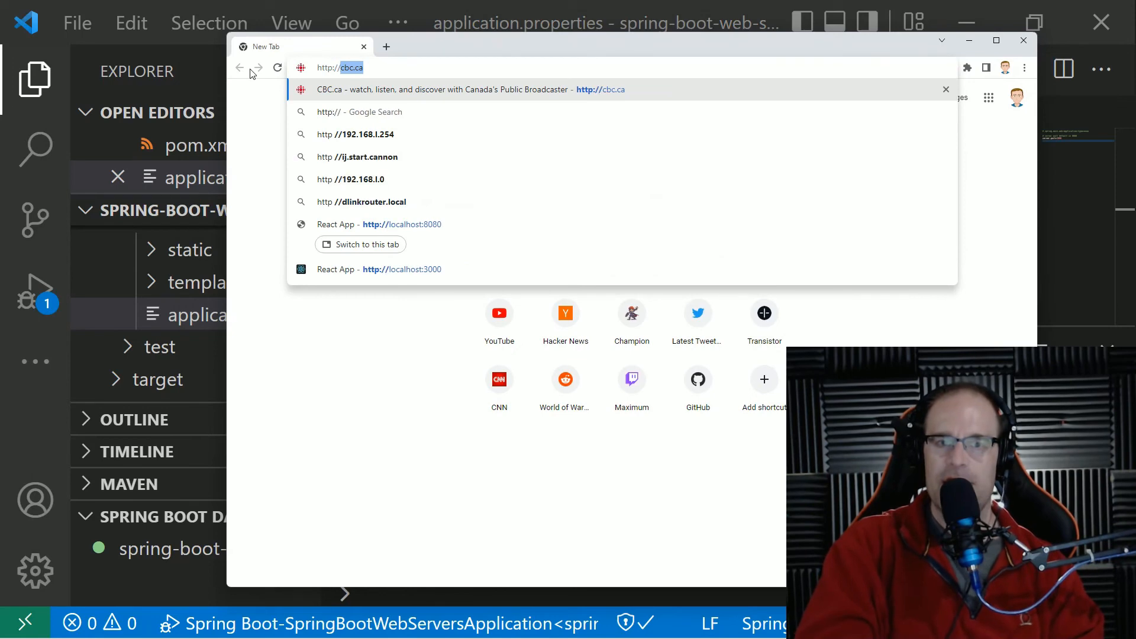
# - Try localhost:8080 in Chrome, then browse to localhost:3000
pyautogui.click(402, 224)
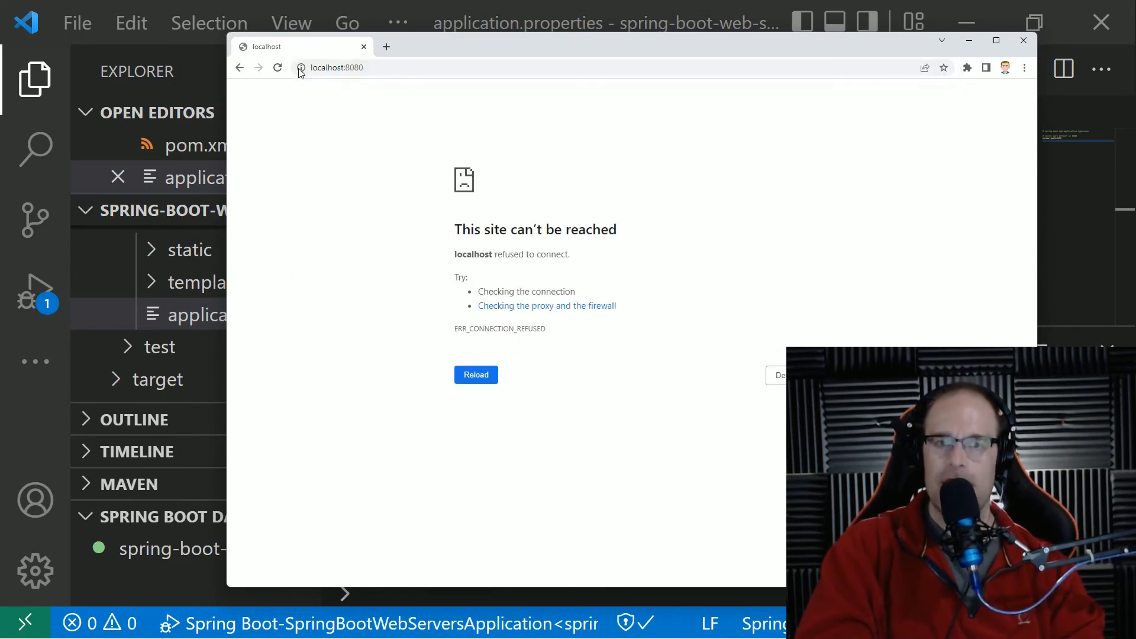
pyautogui.write('localhost:3000')
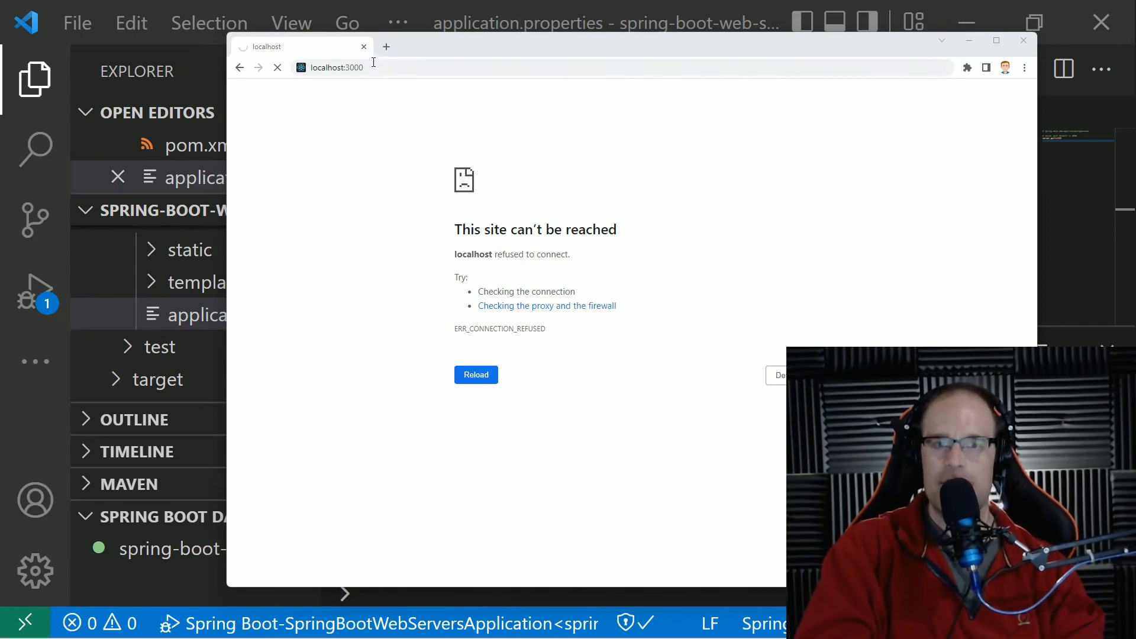
pyautogui.click(475, 374)
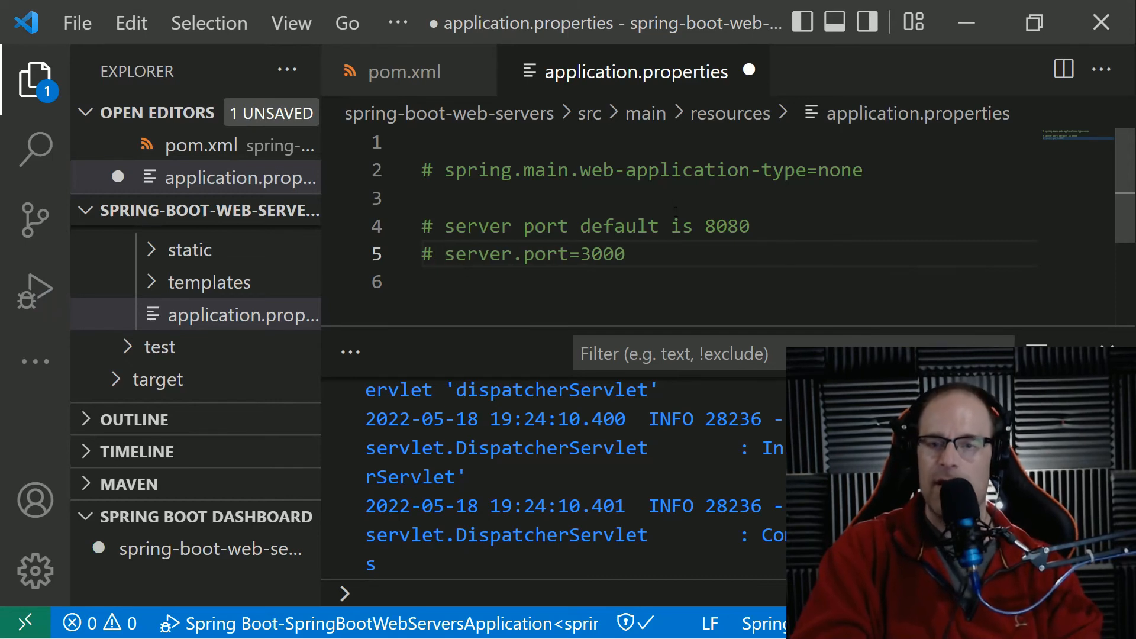
# - Start a new server.port line below the commented-out port 3000 setting
pyautogui.press('Enter')
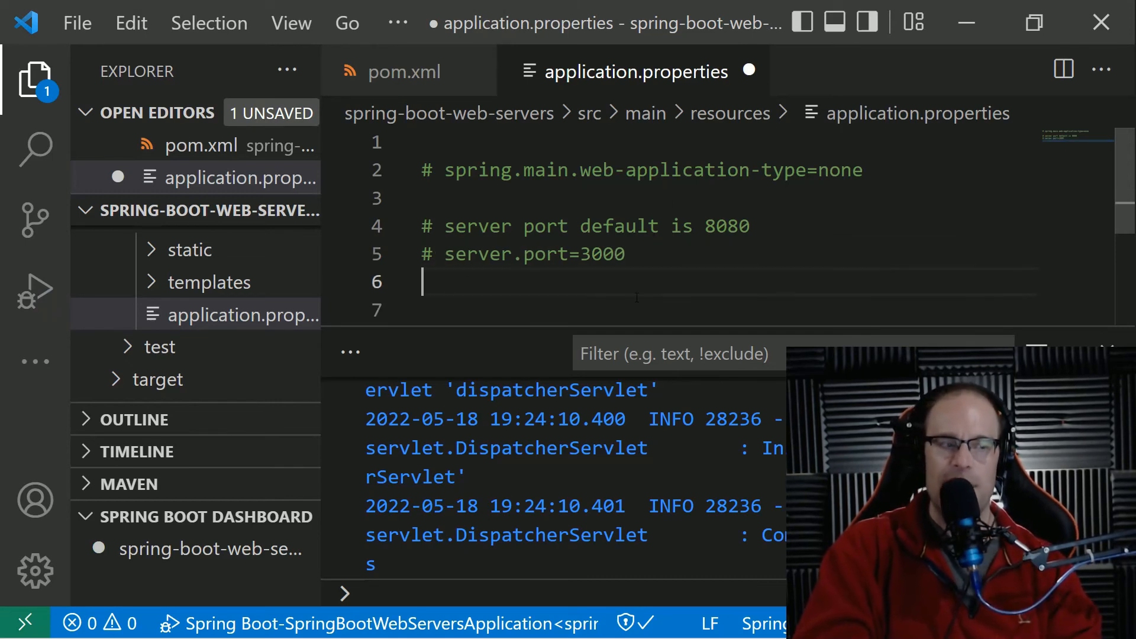
pyautogui.write('server.po')
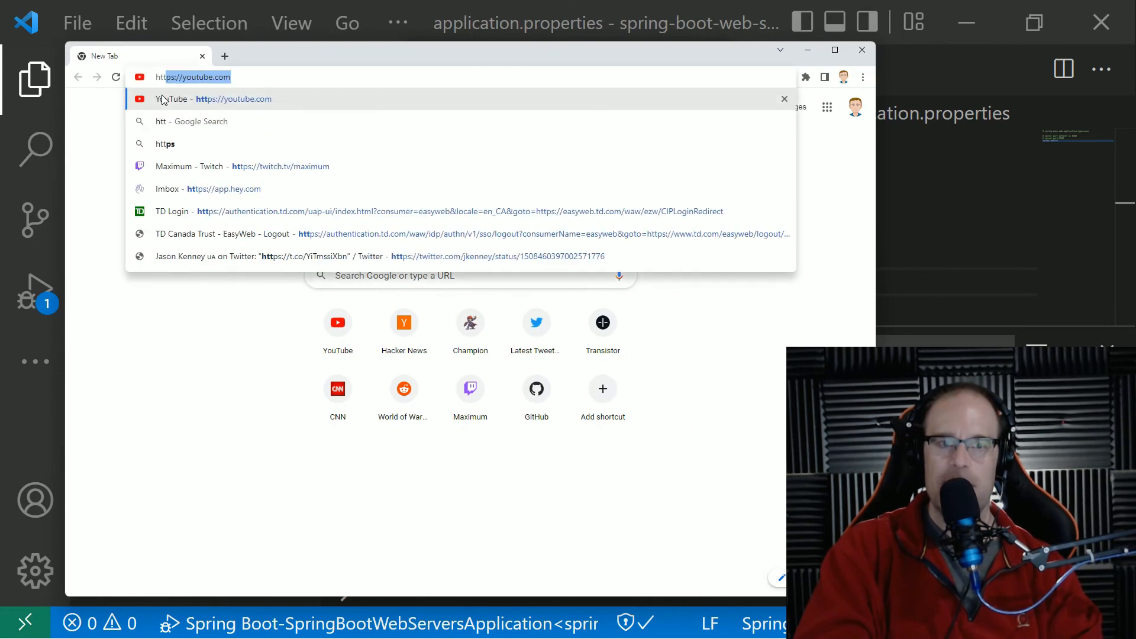
pyautogui.write('http://loco')
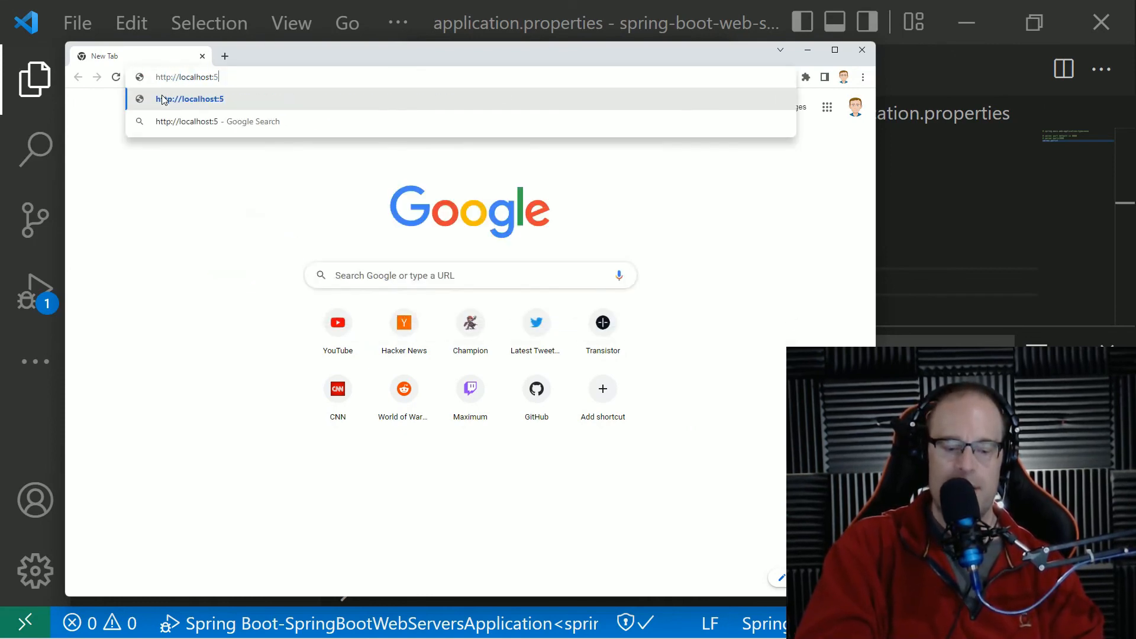
pyautogui.write('93')
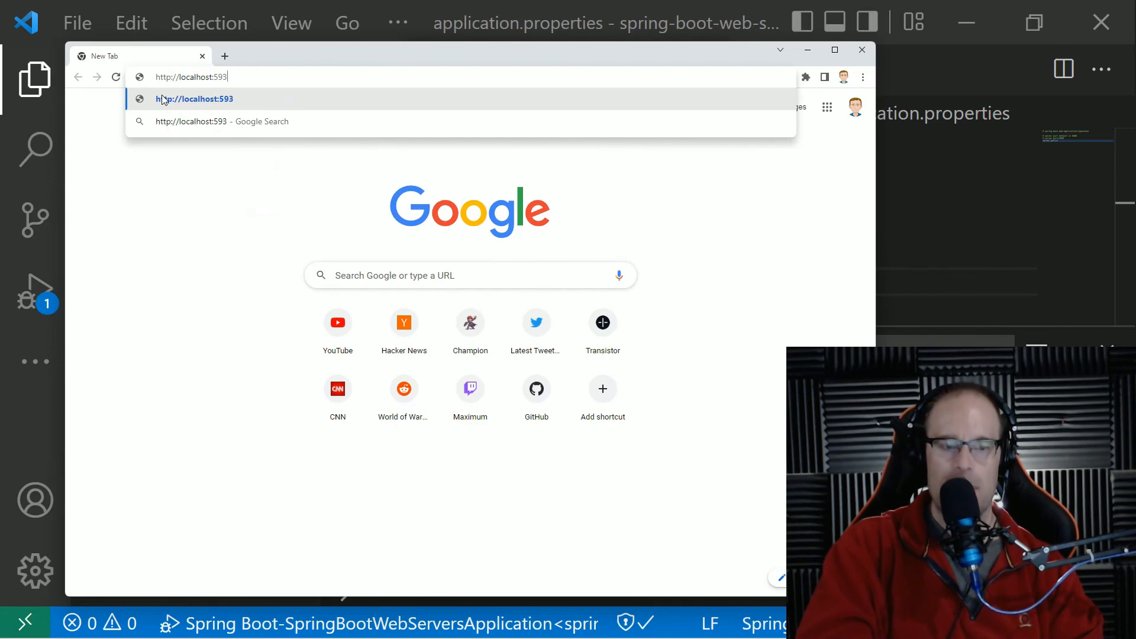